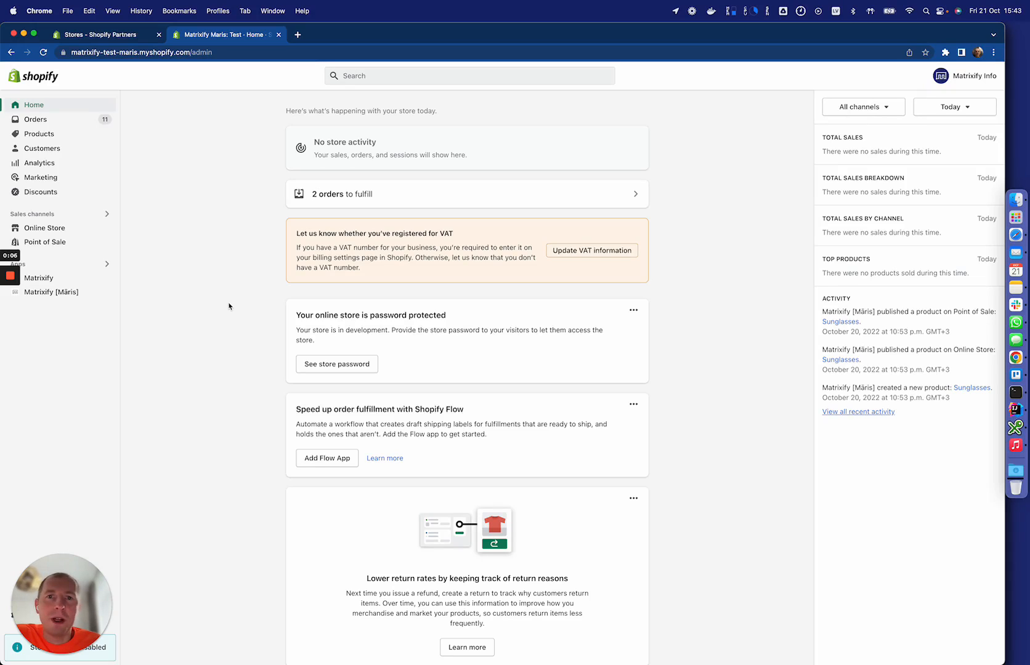
pyautogui.moveTo(52, 158)
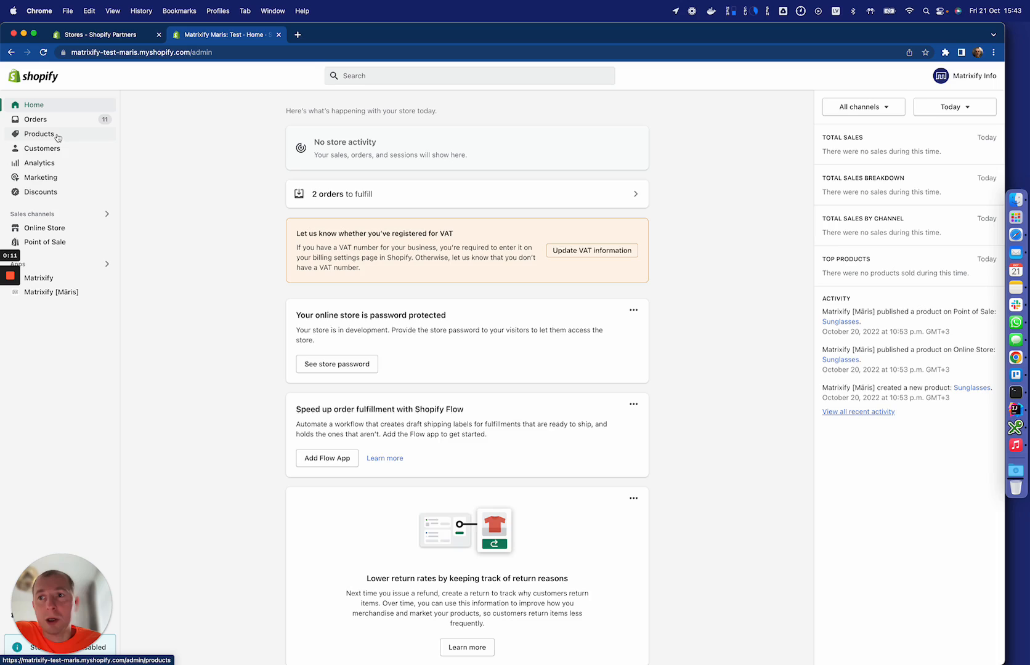
# - Check the empty Shopify products list, then open the Matrixify app home page
pyautogui.click(38, 134)
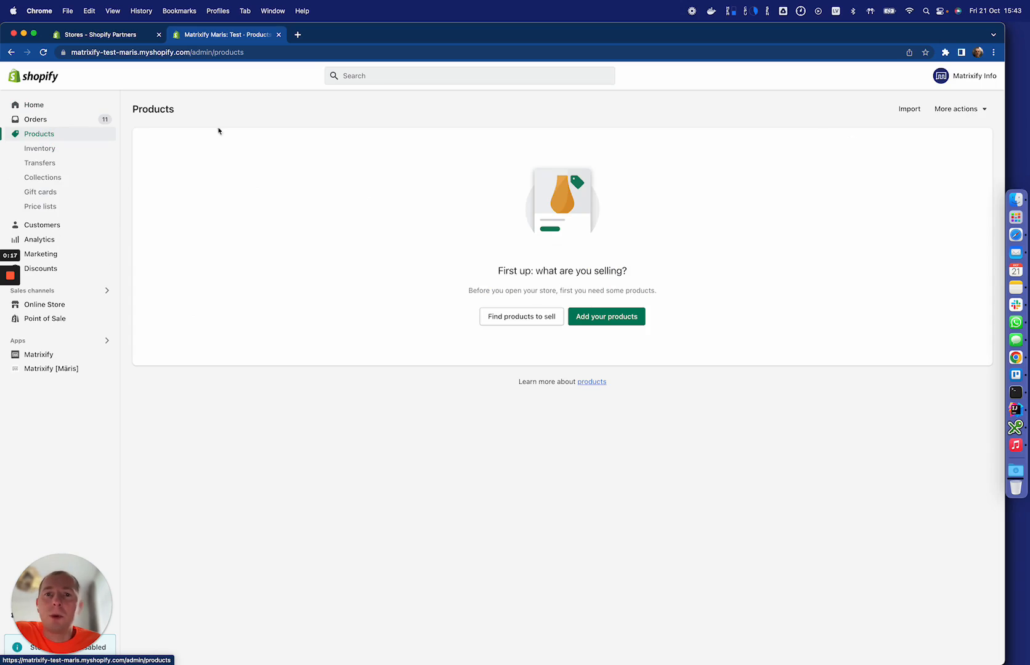
pyautogui.moveTo(308, 151)
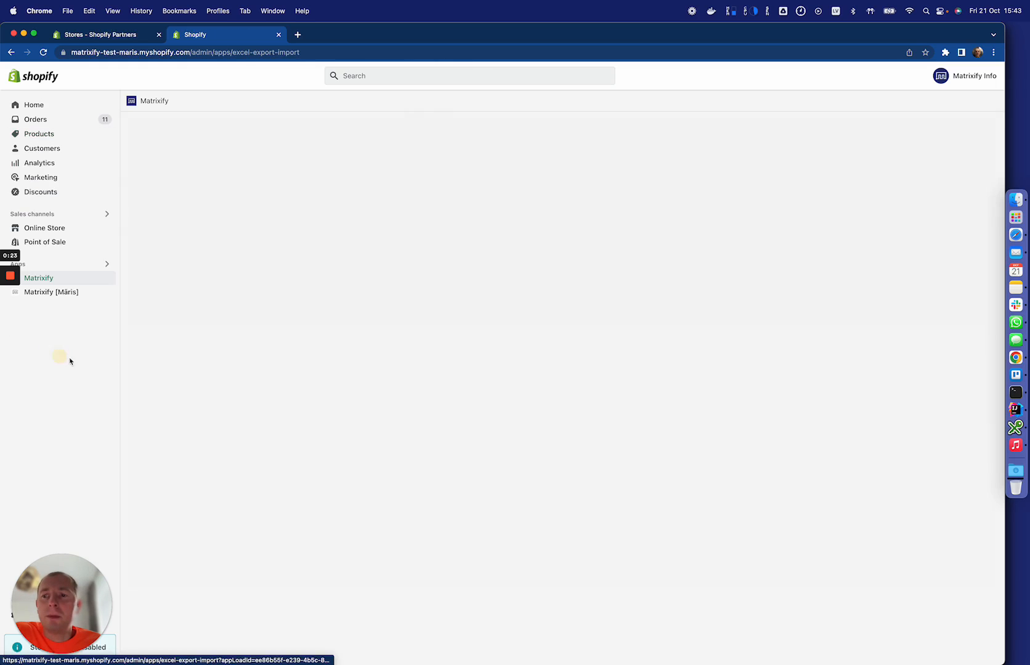
pyautogui.click(38, 278)
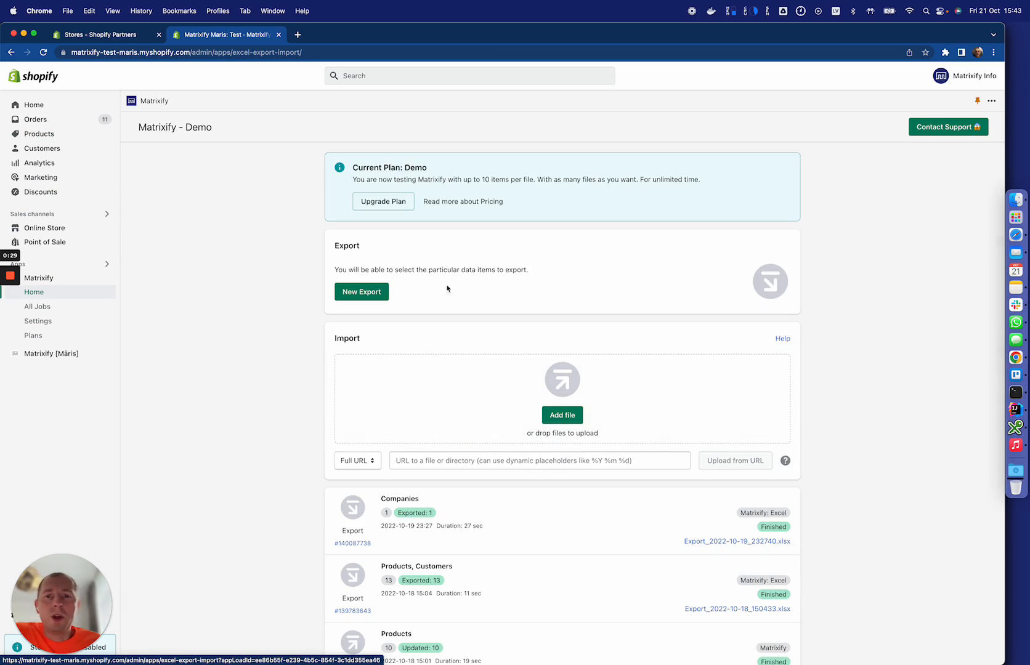
pyautogui.moveTo(619, 285)
pyautogui.write('excel')
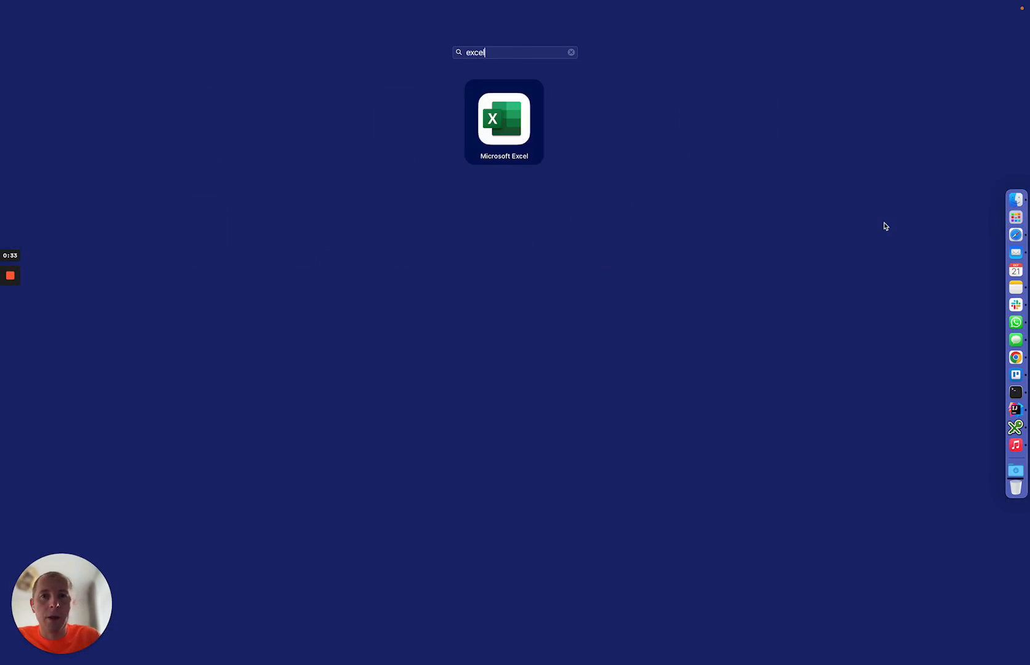
# - In a new Excel workbook, build a Title column listing Product 1 to Product 10
pyautogui.click(503, 122)
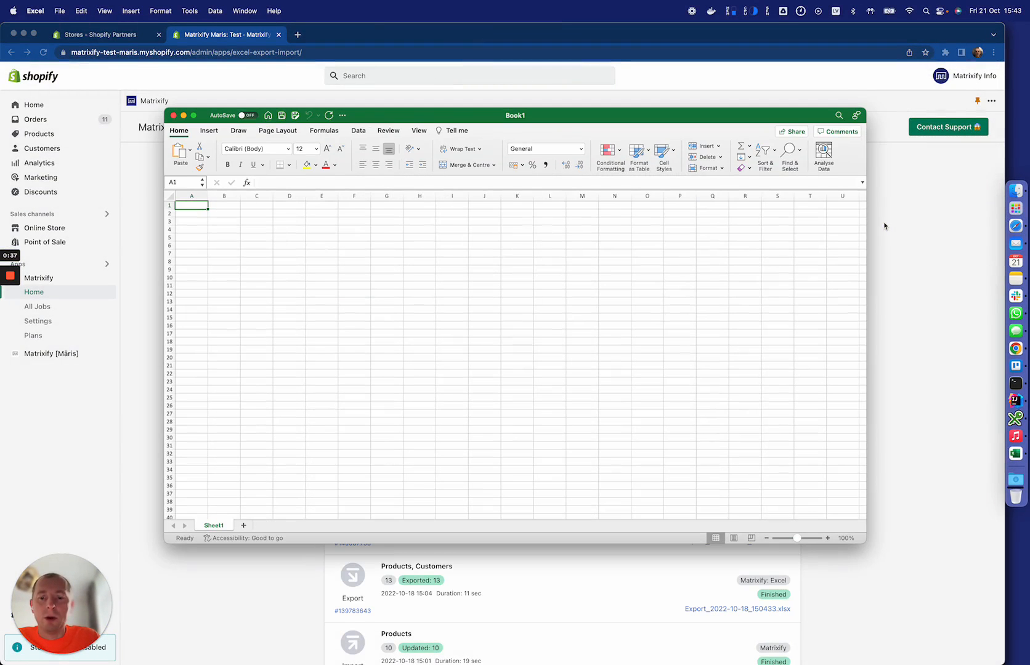
pyautogui.write('Product 1')
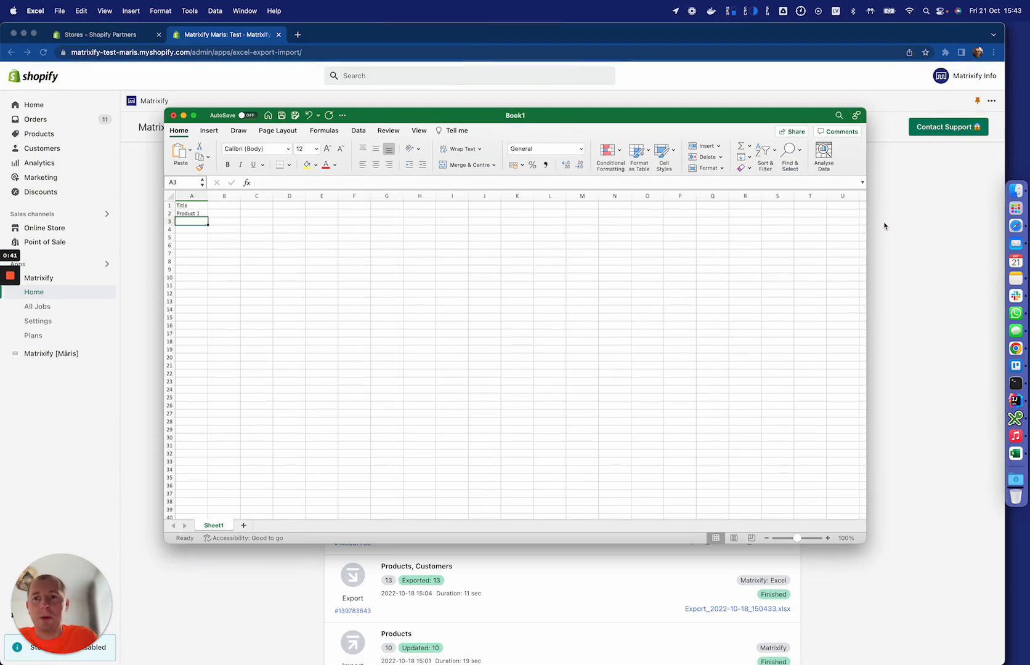
pyautogui.click(190, 213)
pyautogui.write('Products')
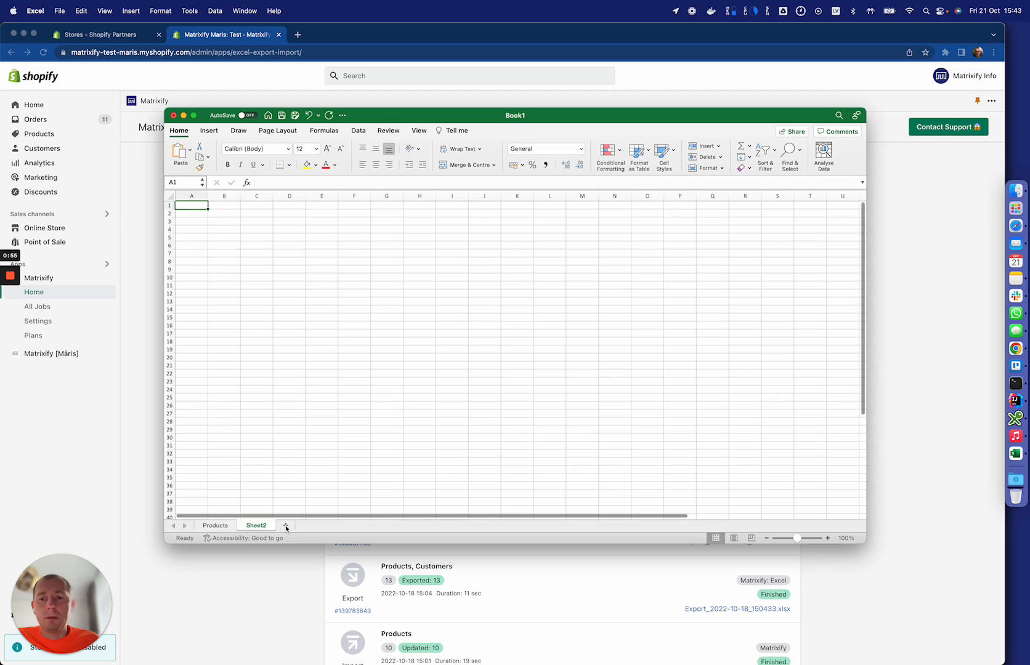
# - Remove the extra empty sheet and save the workbook as 'test file.xlsx'
pyautogui.rightClick(256, 525)
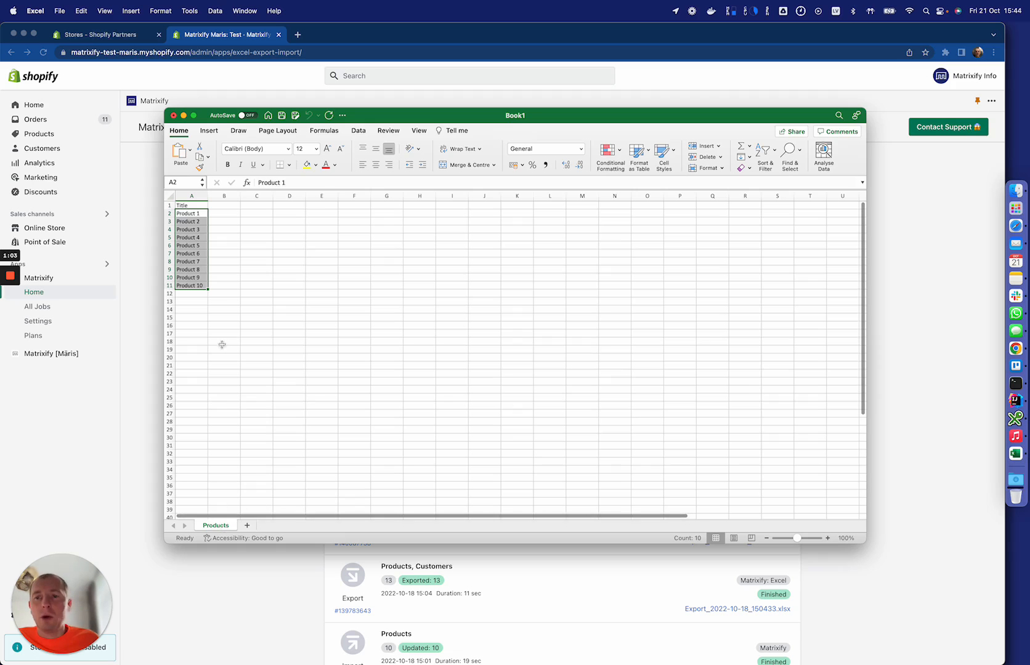
pyautogui.click(224, 245)
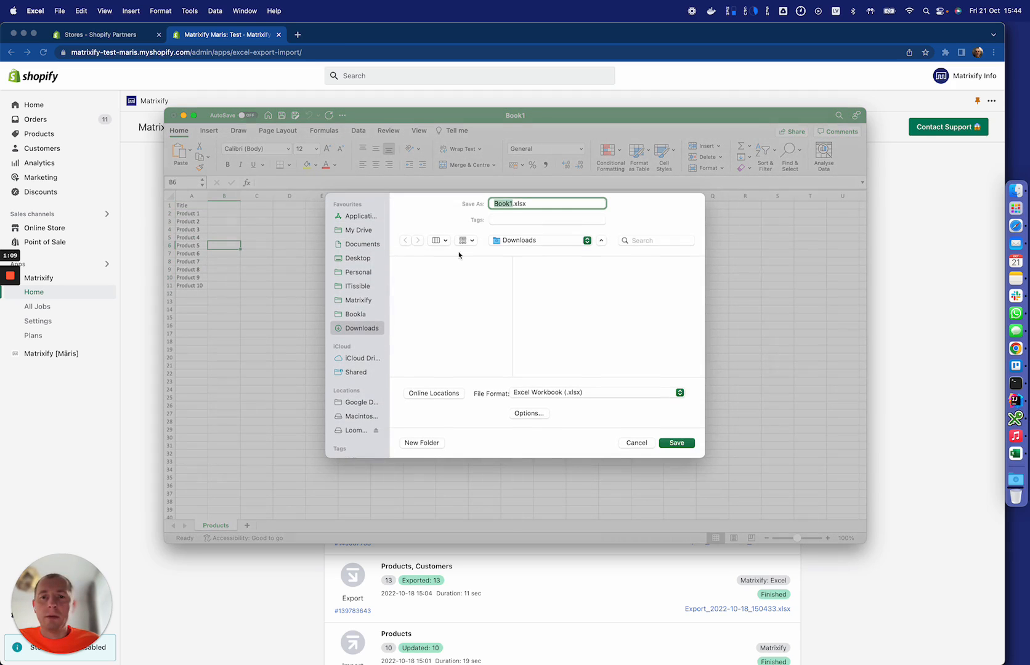
pyautogui.write('test fil')
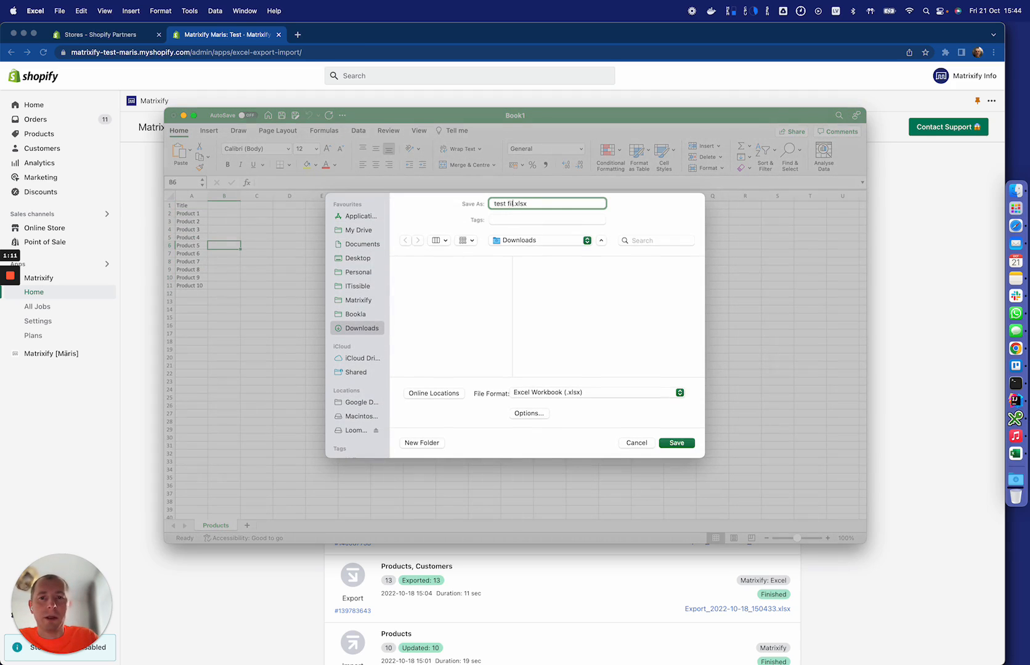
pyautogui.click(676, 442)
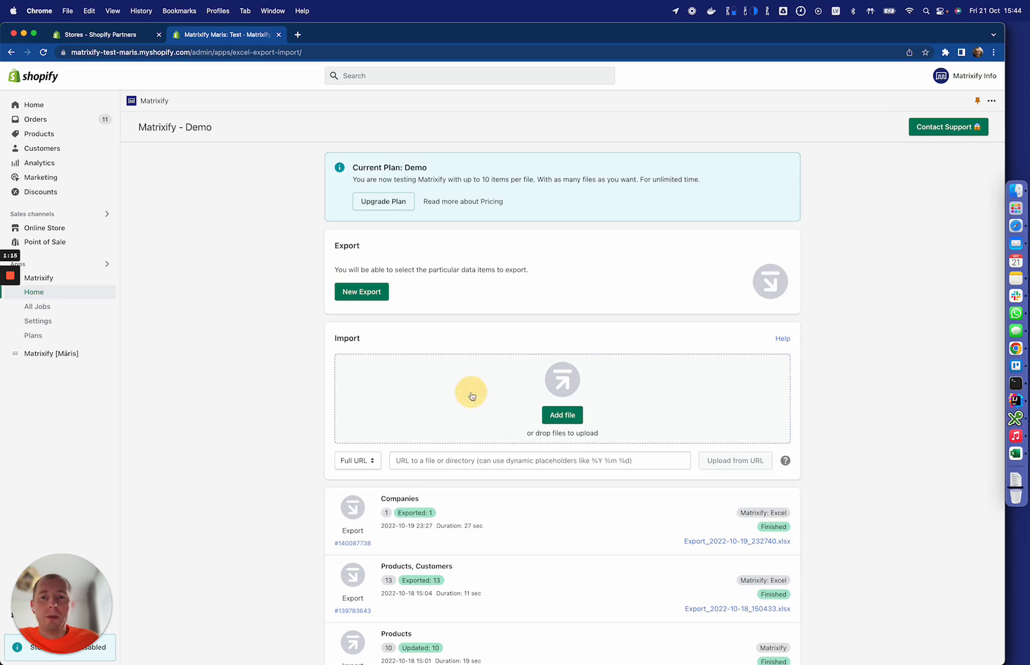
# - Upload test file.xlsx to Matrixify as a new import job
pyautogui.click(561, 415)
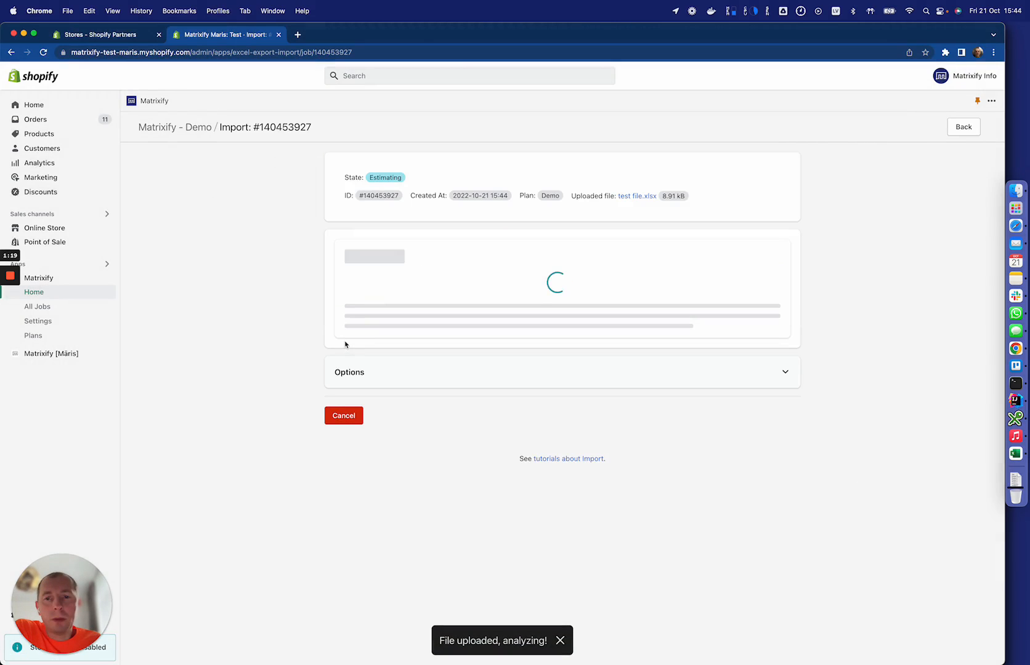
pyautogui.moveTo(473, 250)
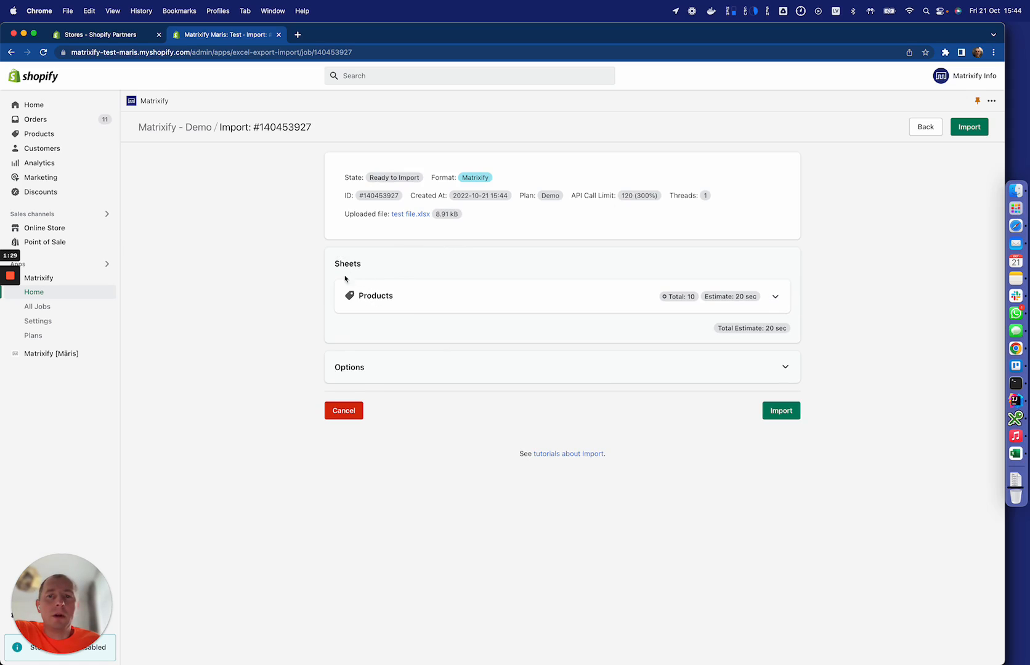
# - Review the Products sheet and import options, then import the 10 products from test file.xlsx
pyautogui.click(774, 296)
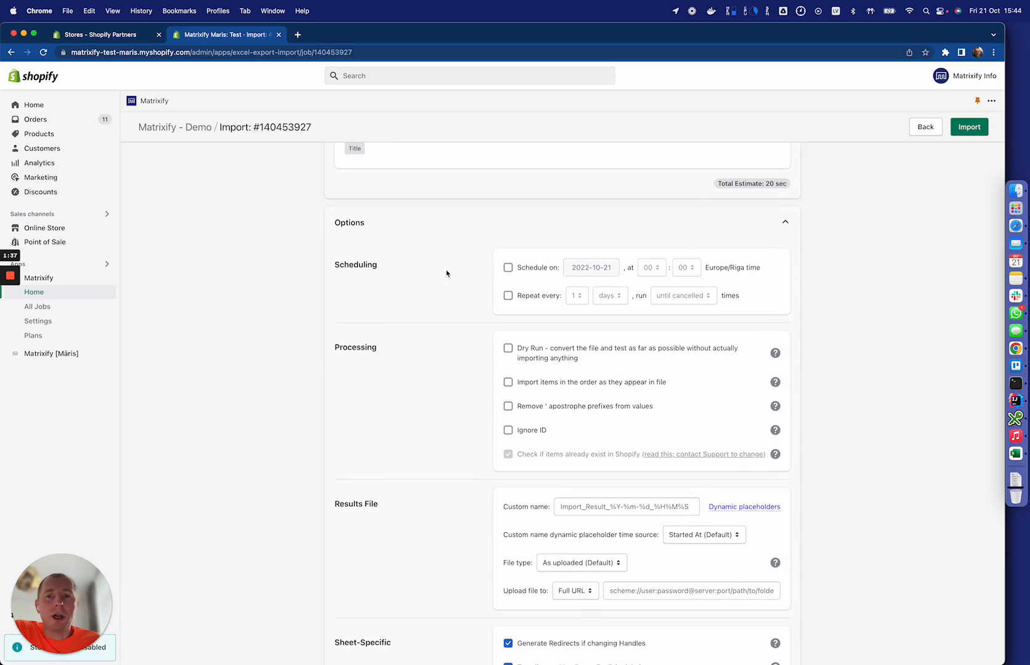
pyautogui.moveTo(540, 325)
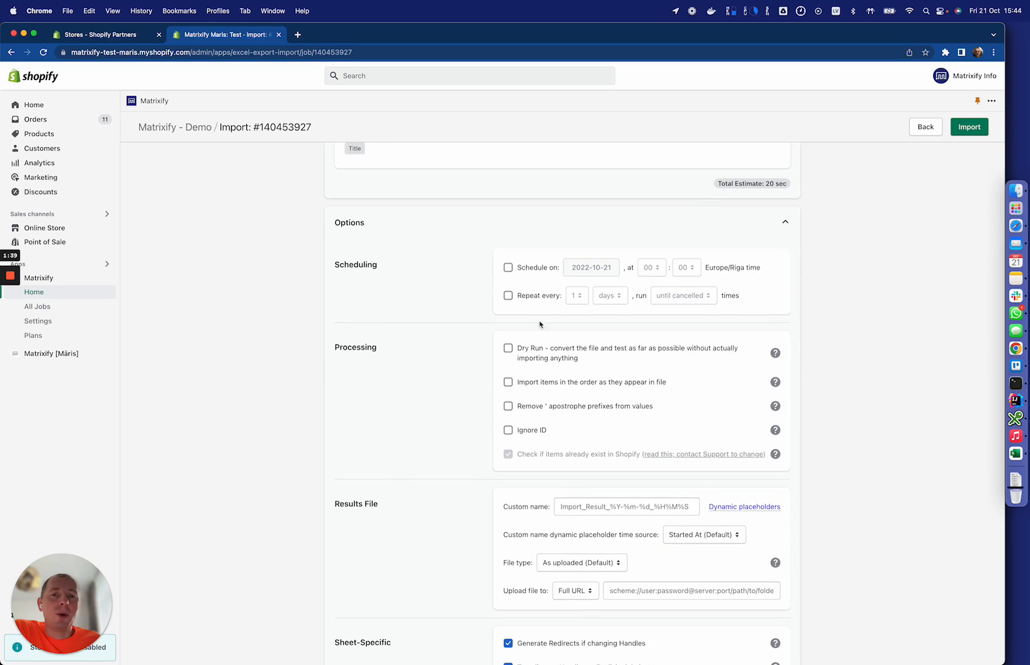
pyautogui.scroll(-3)
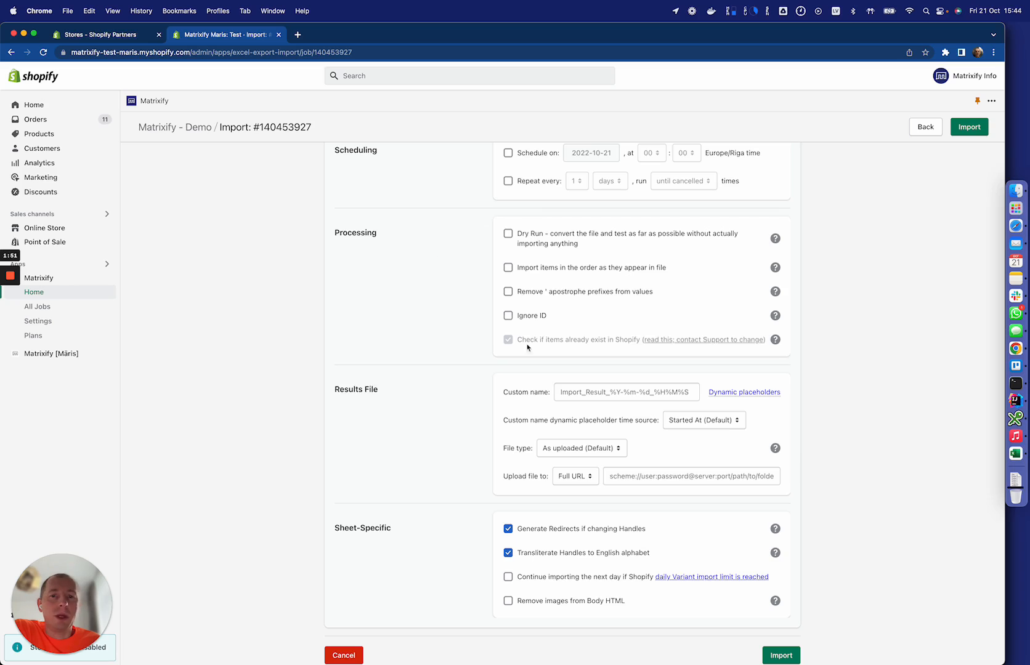
pyautogui.scroll(-3)
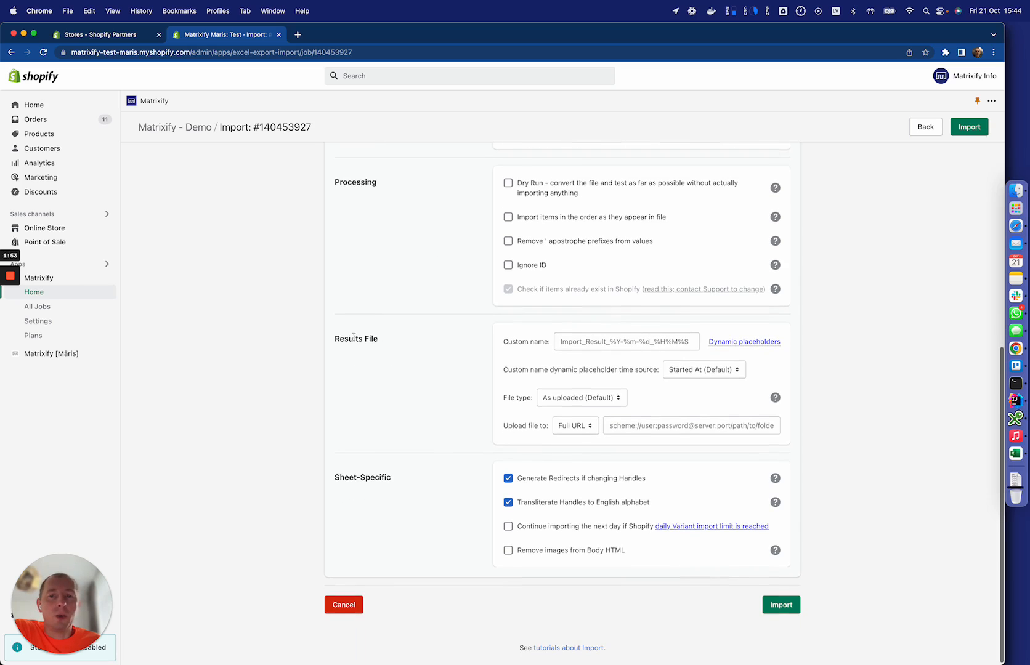
pyautogui.scroll(-3)
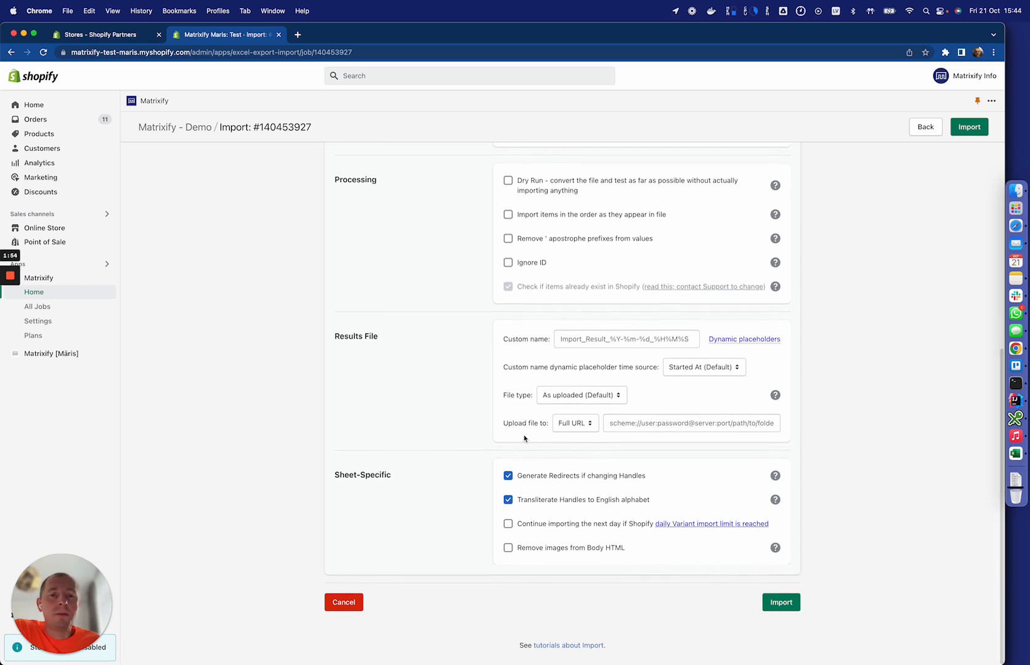
pyautogui.click(781, 602)
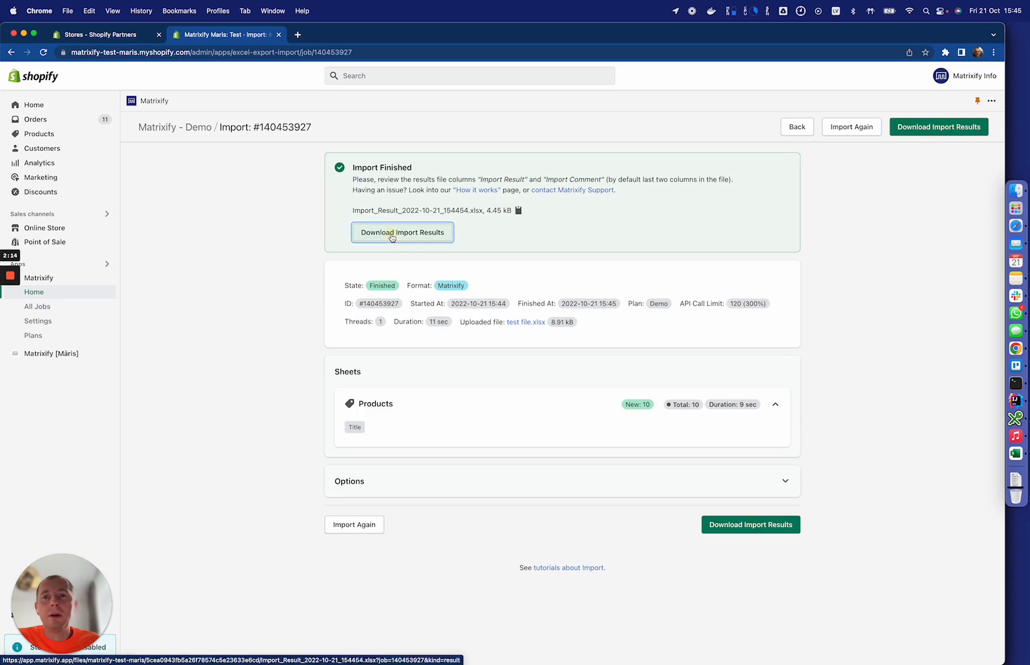
# - Download and open the import results workbook, confirming each product shows OK and NEW
pyautogui.click(401, 231)
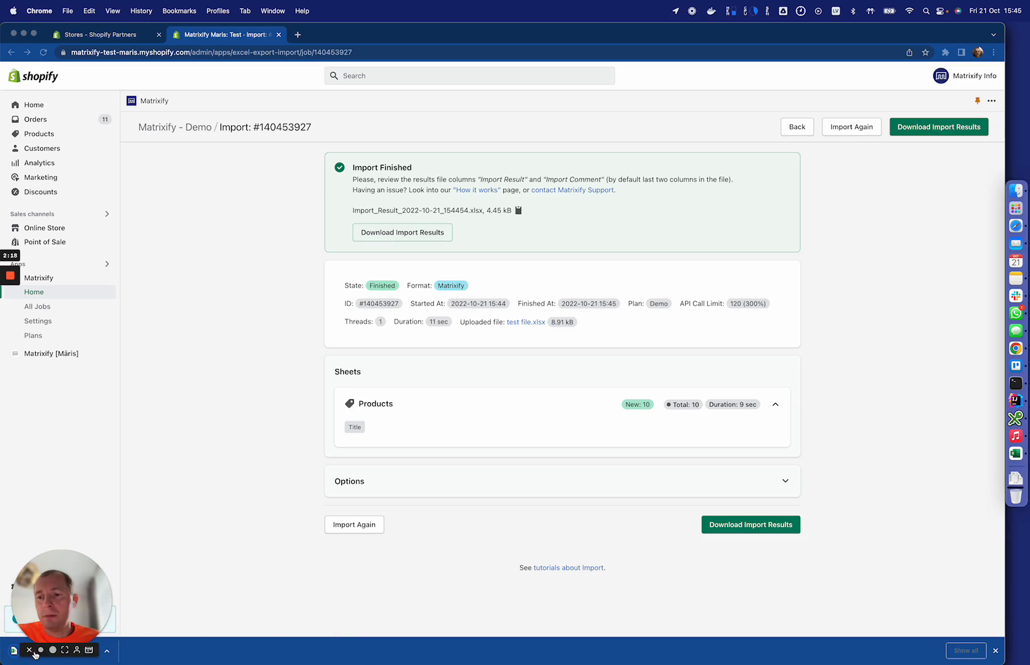
pyautogui.click(402, 231)
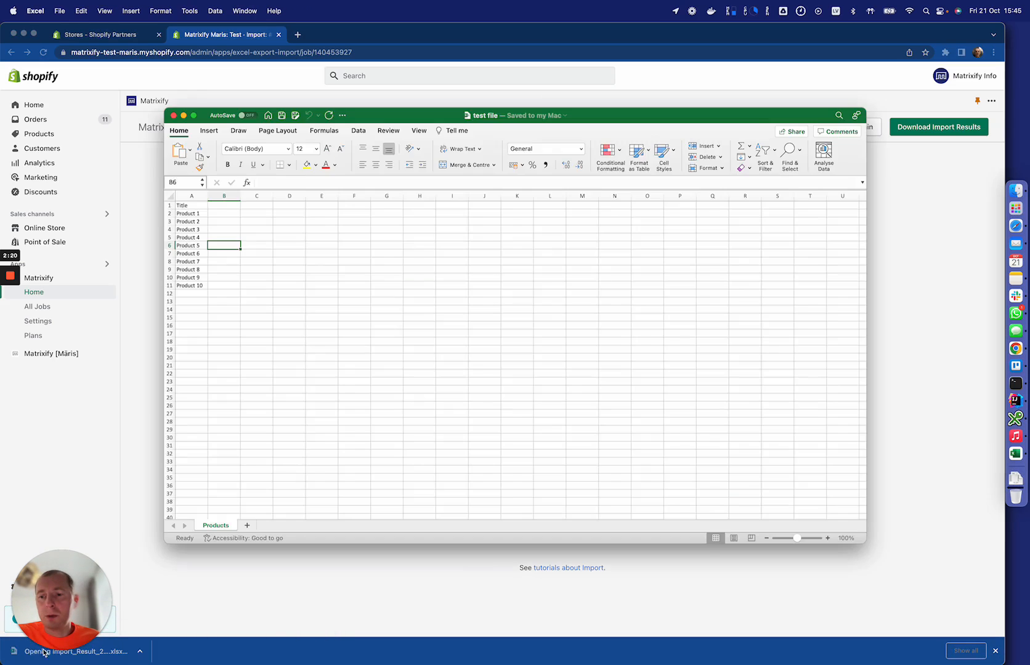
pyautogui.click(79, 651)
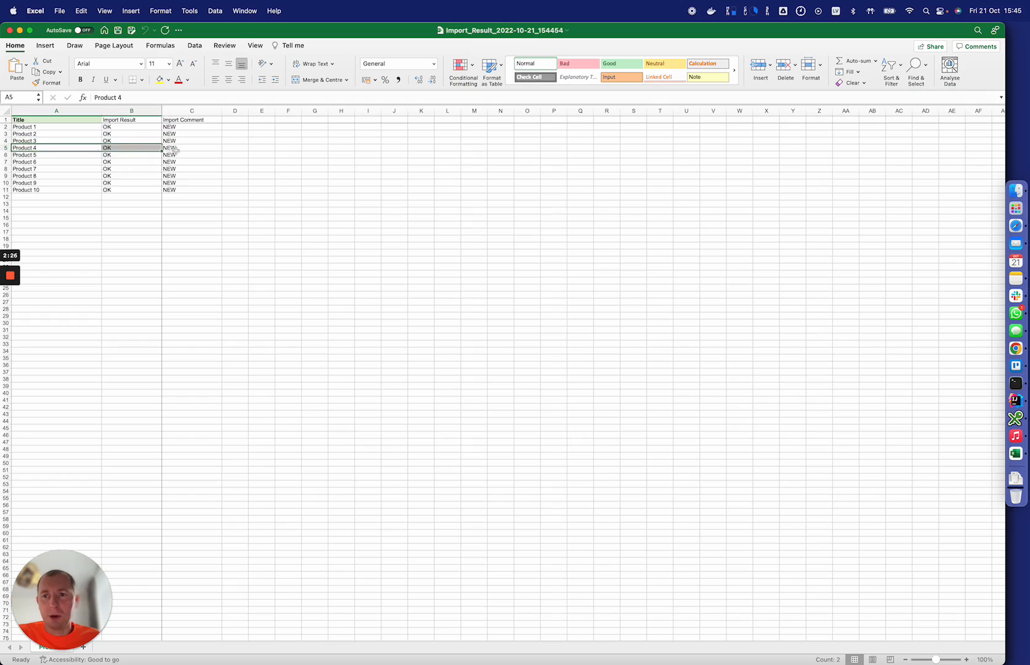
pyautogui.click(191, 154)
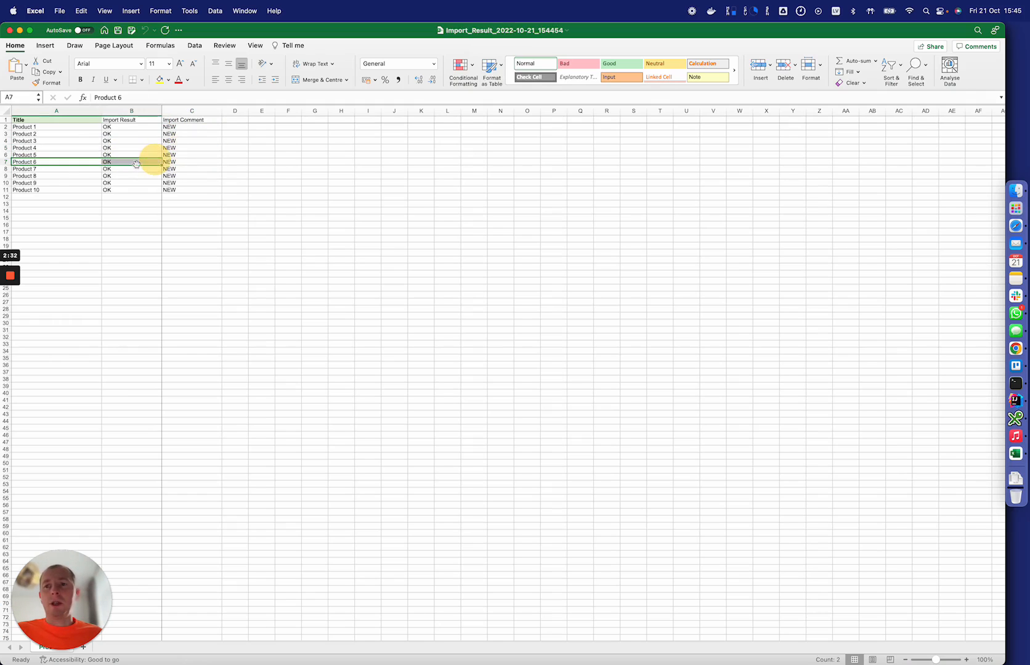
pyautogui.click(131, 161)
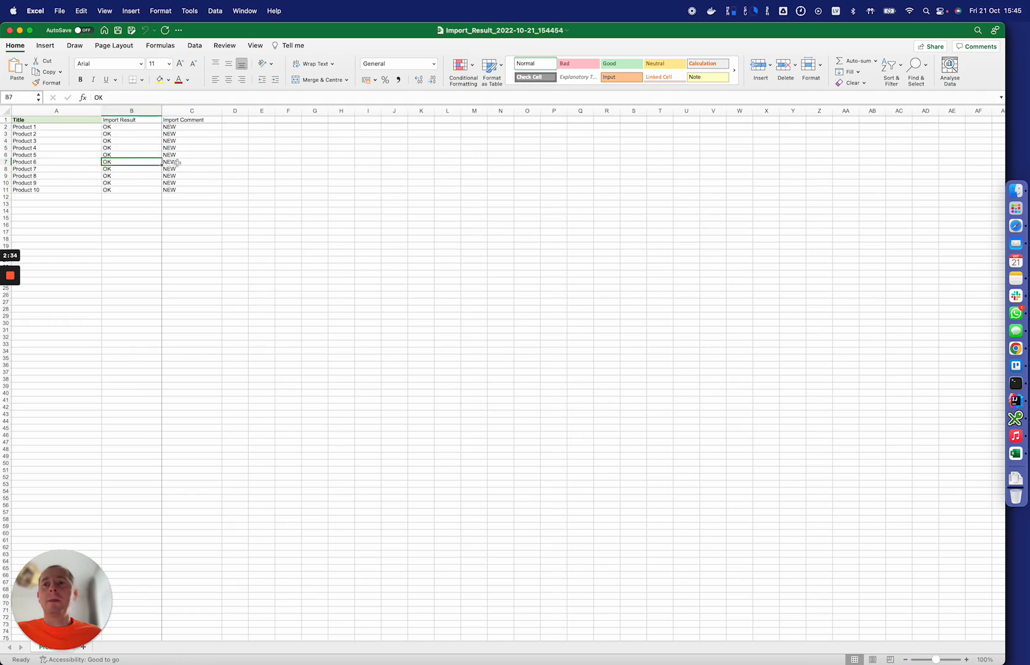
pyautogui.click(191, 162)
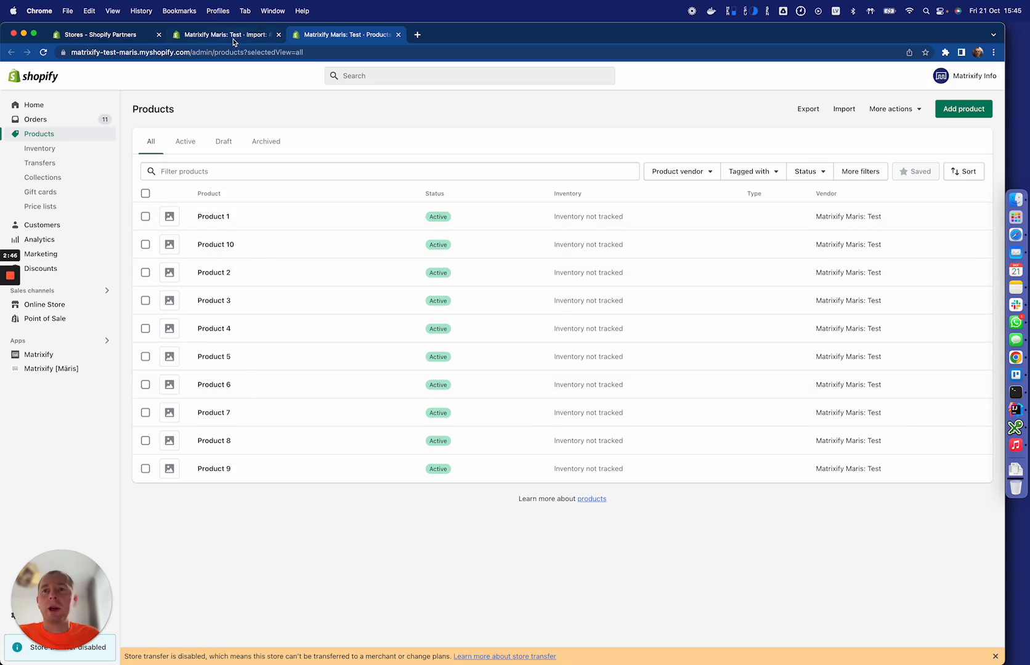
# - Switch to the browser tab for finished Matrixify import #140454286
pyautogui.click(218, 33)
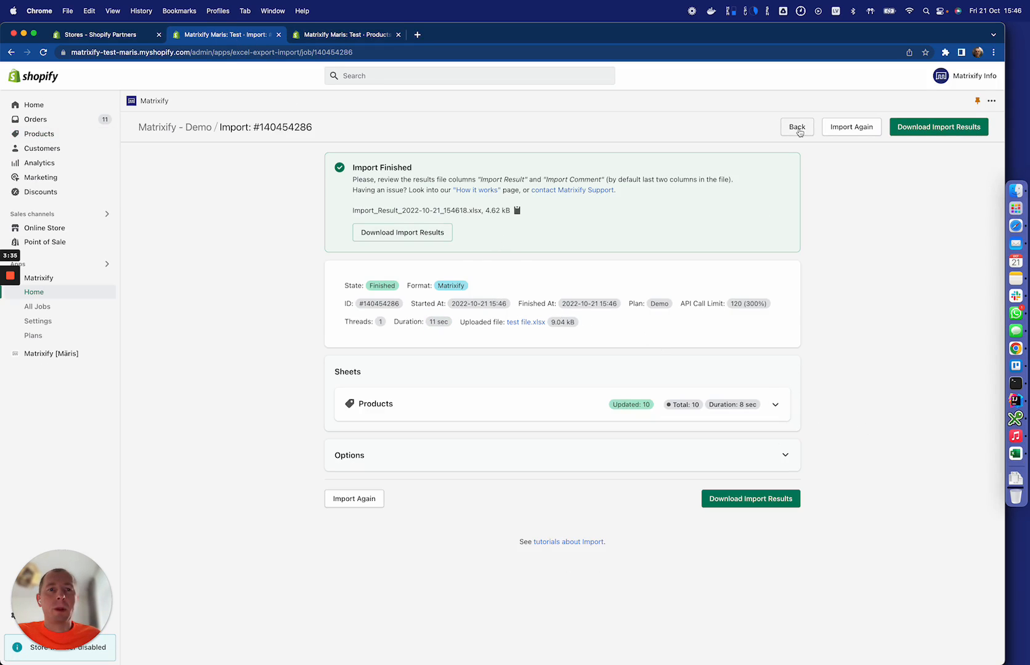
# - Start a new Matrixify export with the Products and Customers sheets selected
pyautogui.click(795, 127)
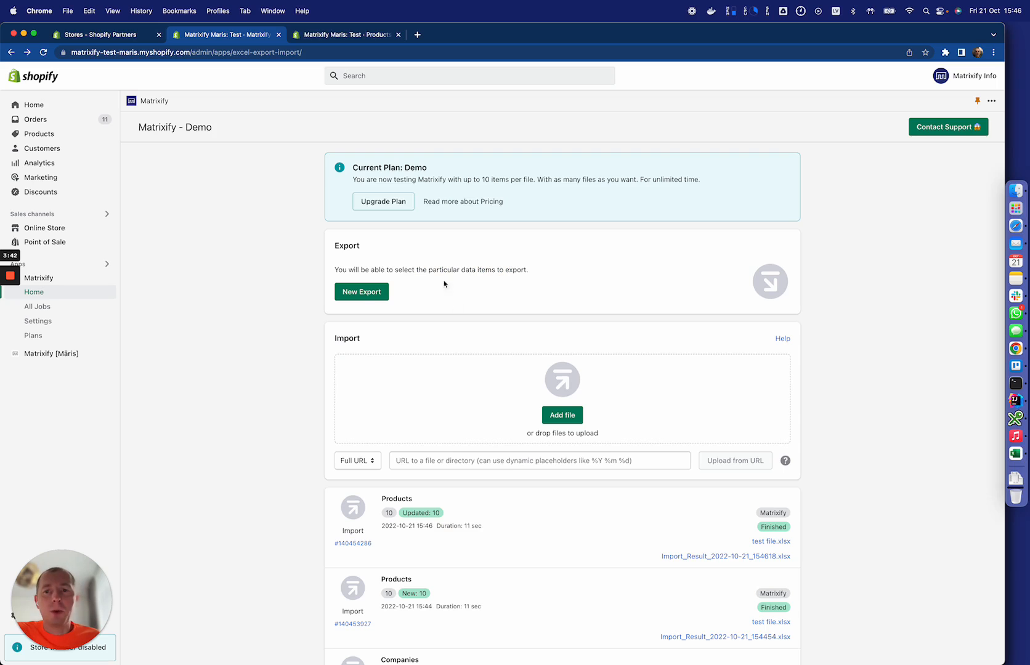
pyautogui.click(361, 292)
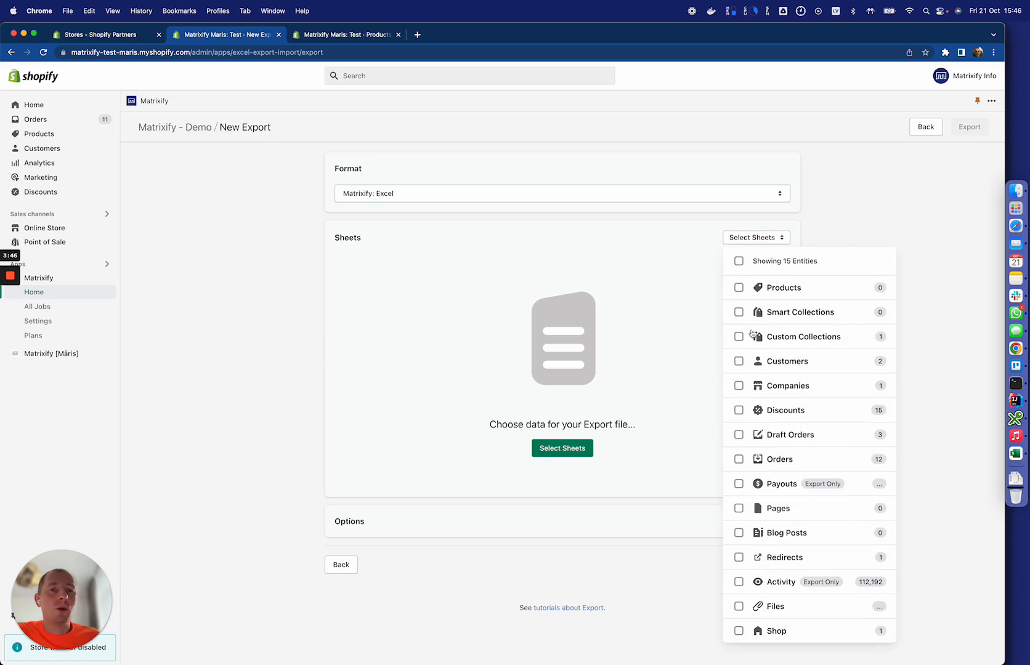
pyautogui.moveTo(742, 296)
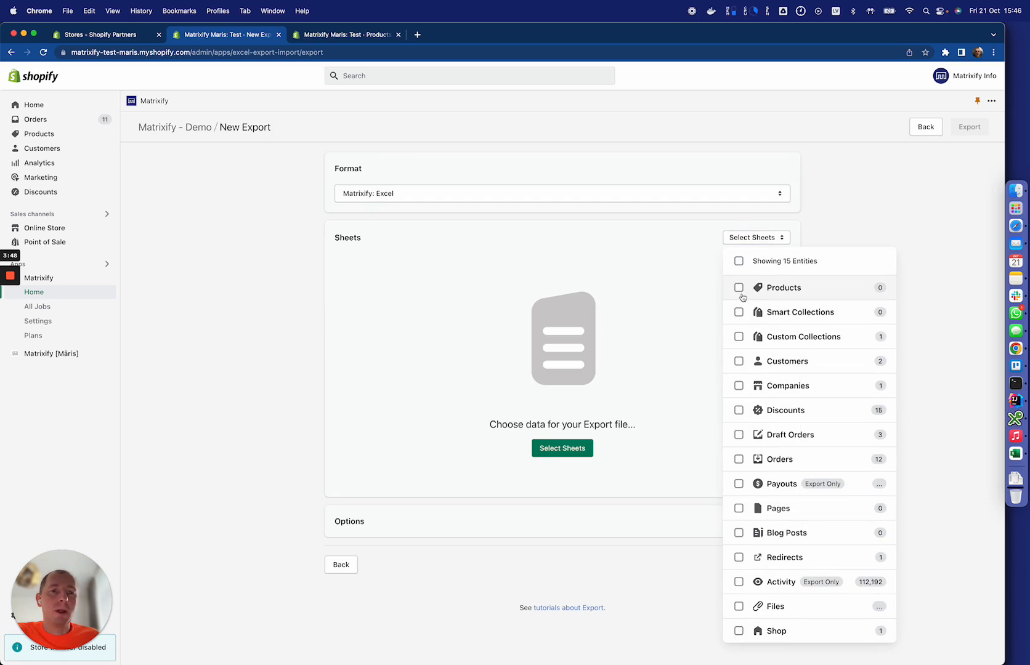
pyautogui.click(738, 287)
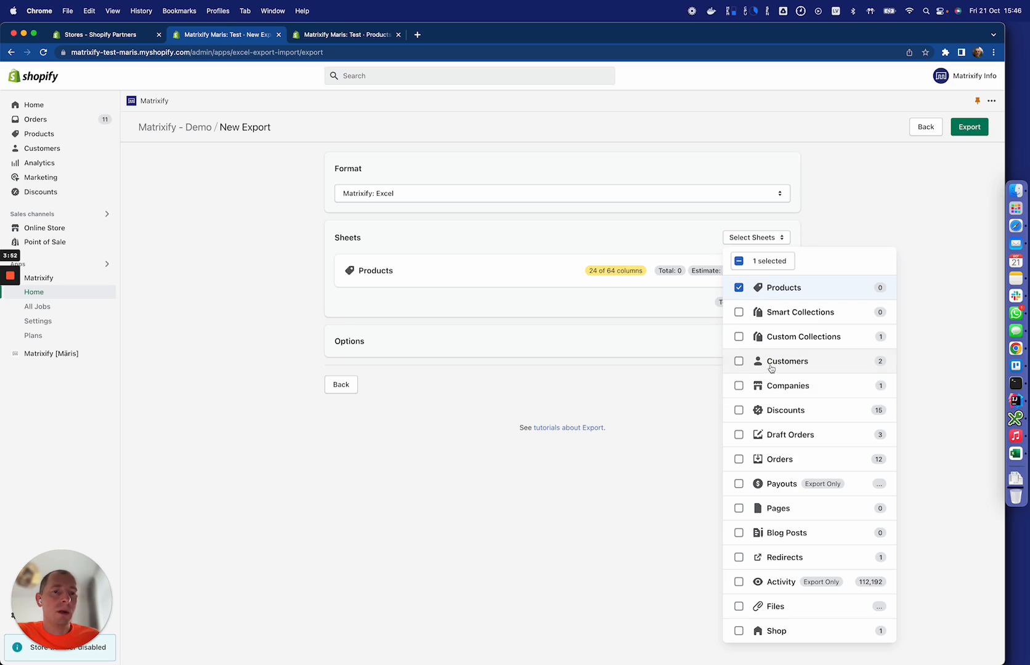
pyautogui.click(739, 361)
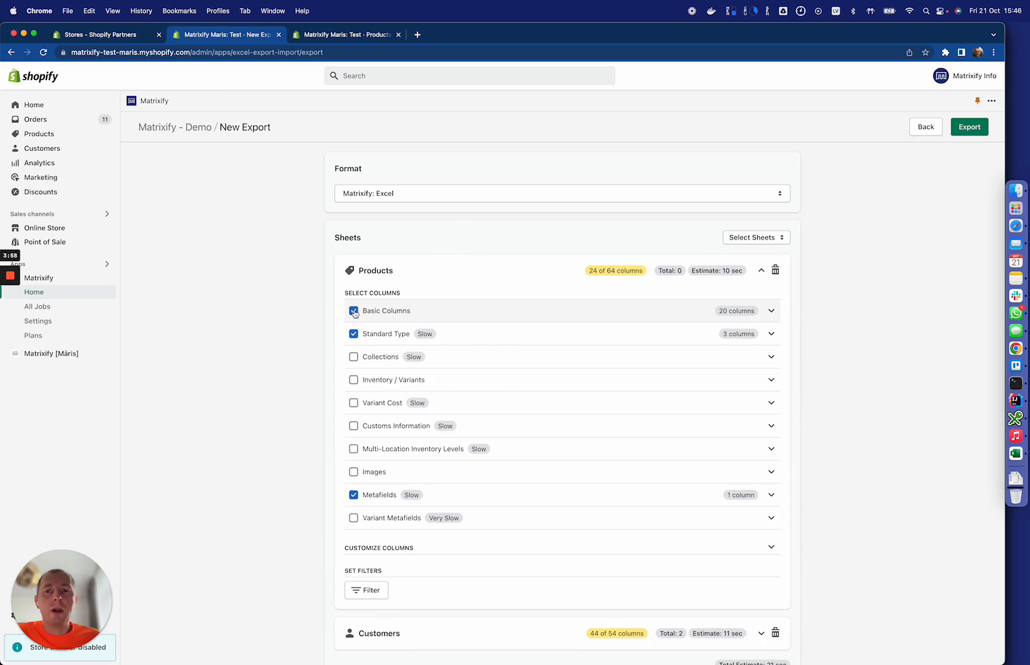
# - Toggle the Basic Columns and Collections product column groups off and back on
pyautogui.click(353, 310)
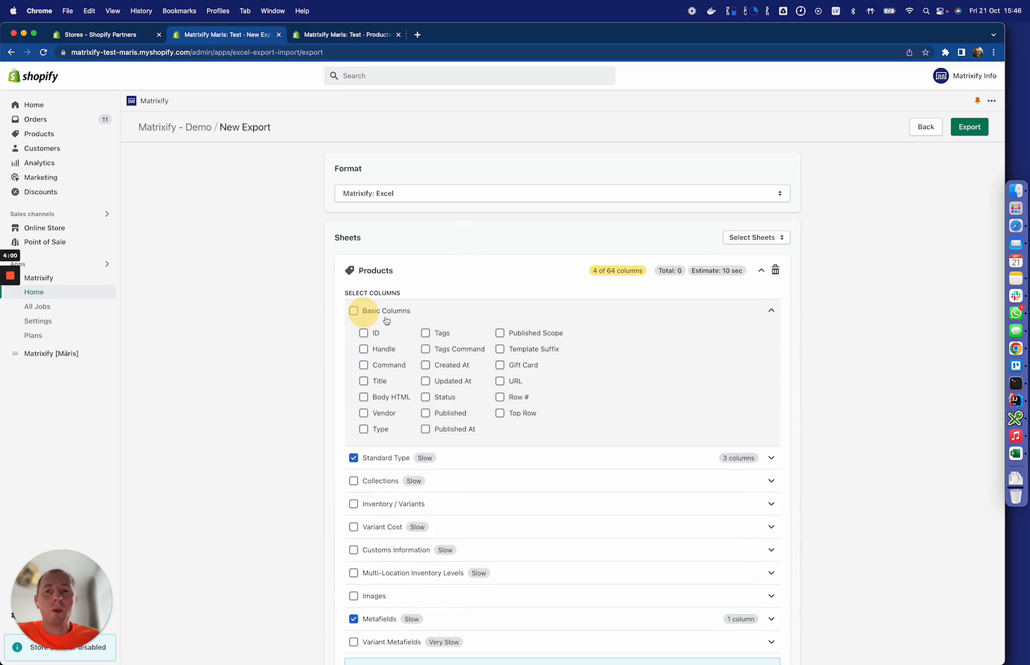
pyautogui.click(354, 310)
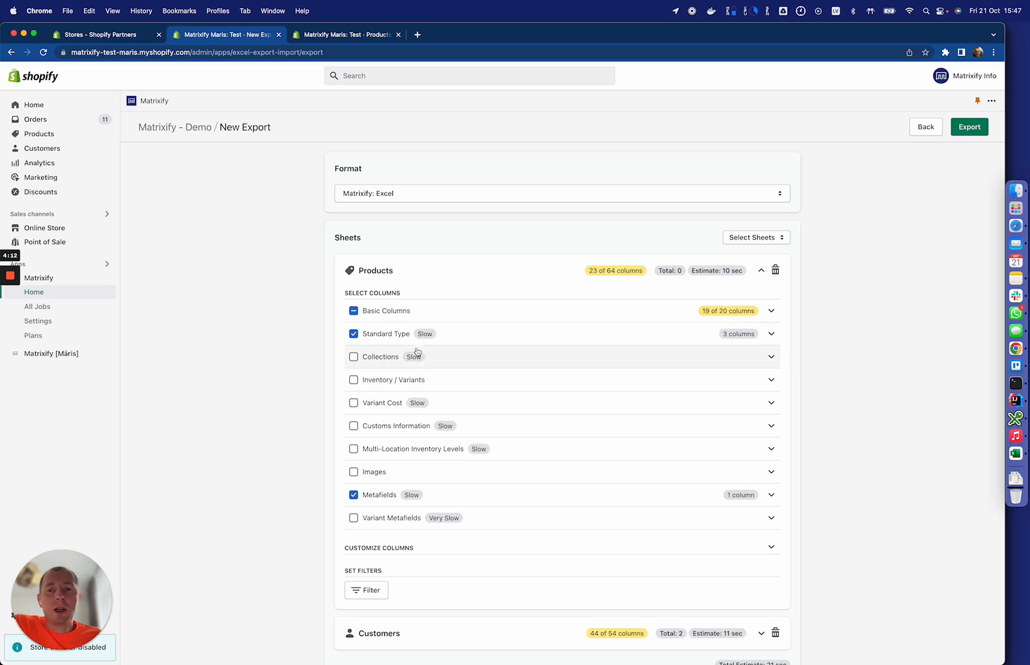
pyautogui.moveTo(408, 367)
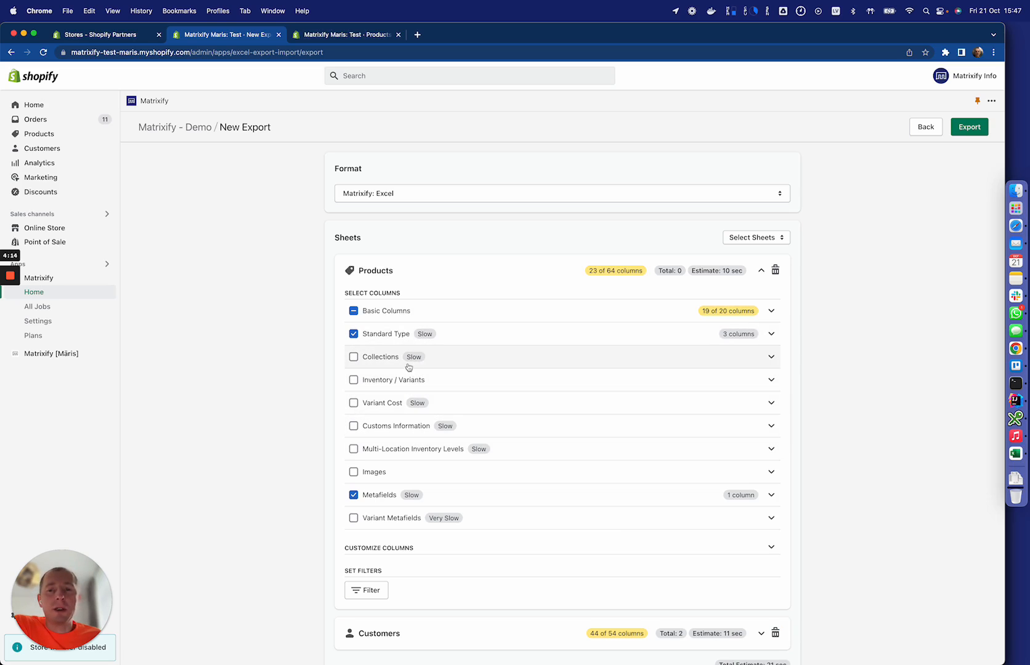
pyautogui.click(353, 356)
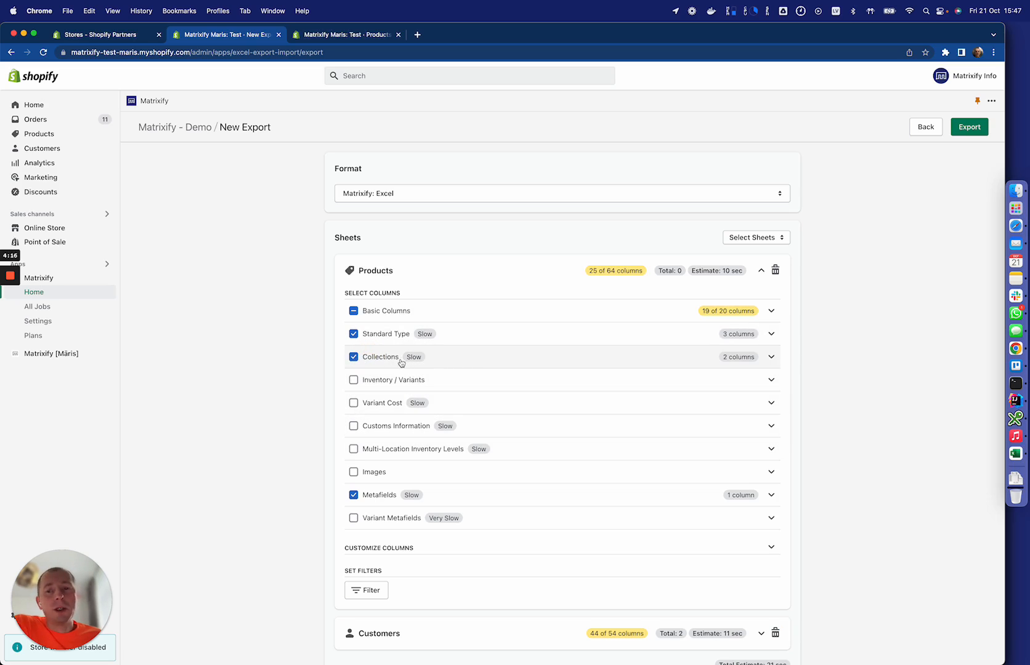
pyautogui.click(353, 356)
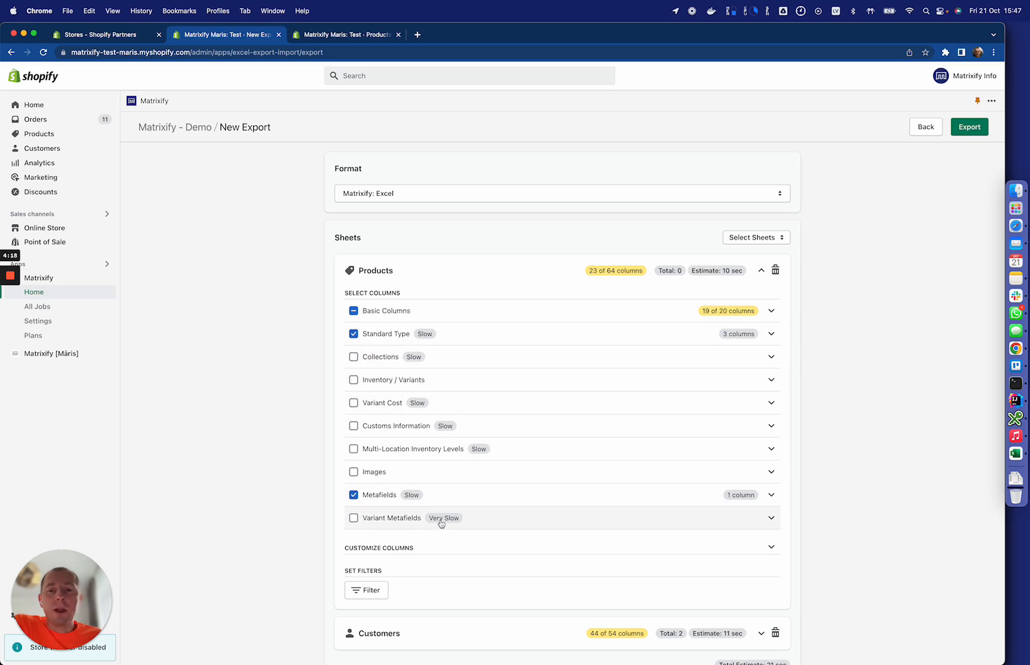
pyautogui.scroll(-3)
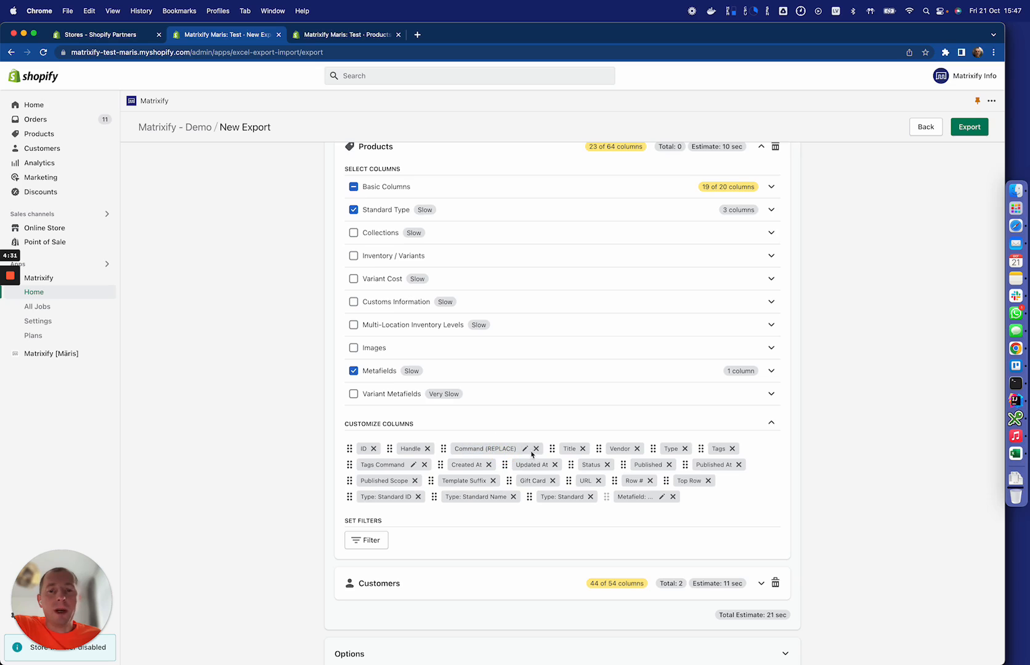
# - Try a product filter on Type with 'equals to any of', then show export options
pyautogui.scroll(-3)
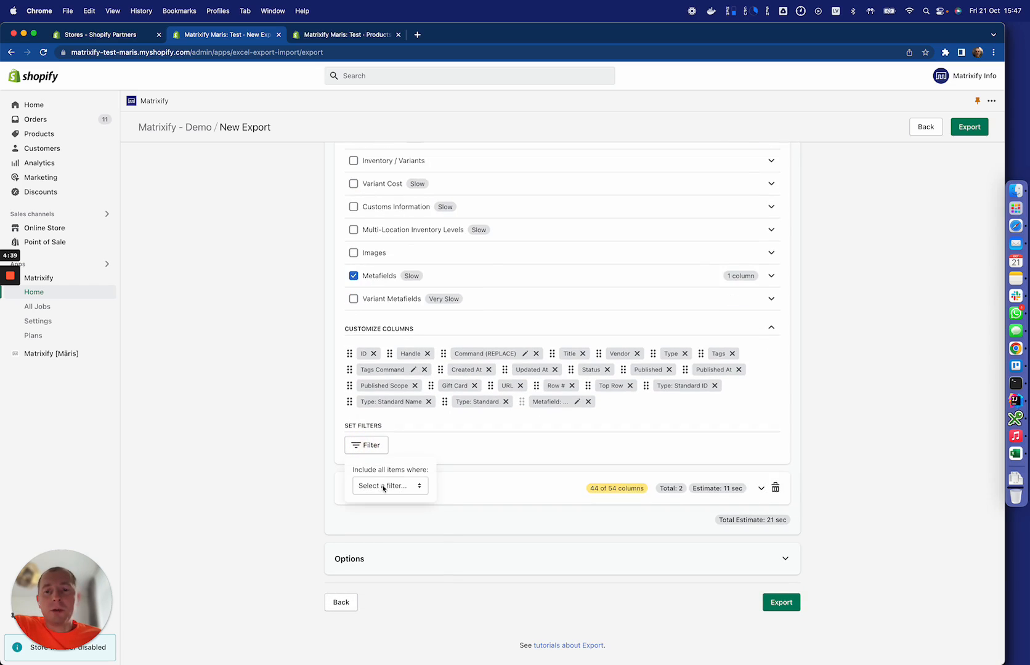
pyautogui.click(389, 486)
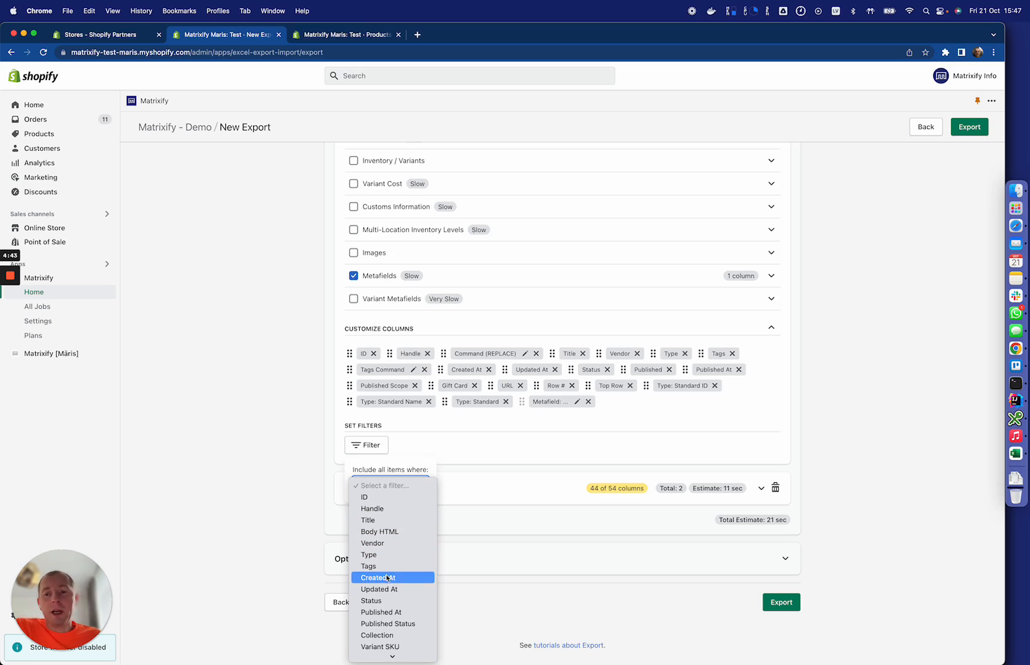
pyautogui.scroll(-3)
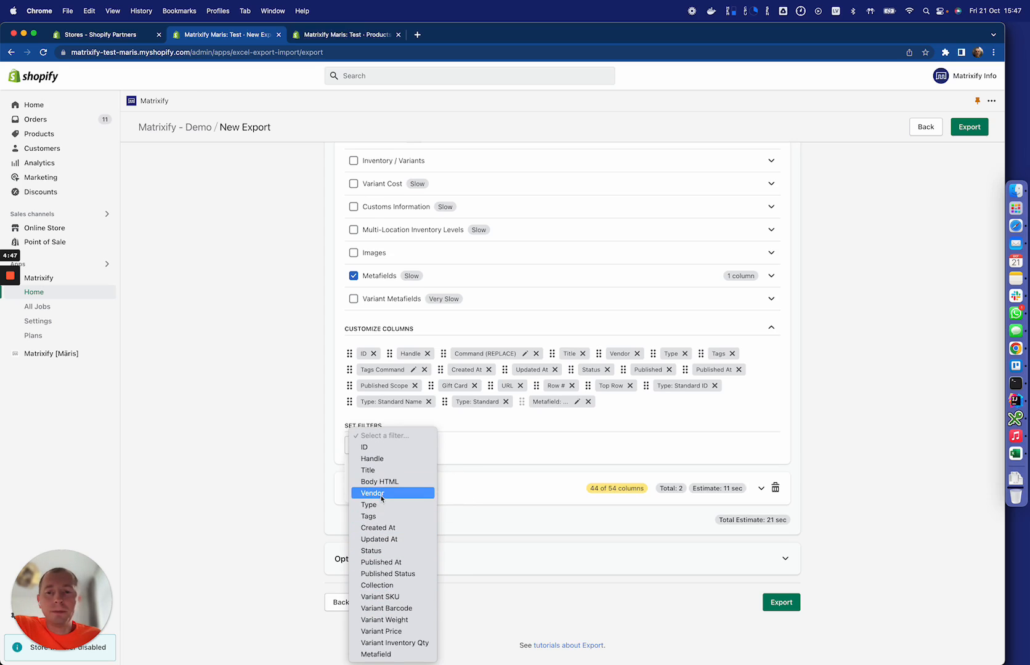
pyautogui.click(368, 505)
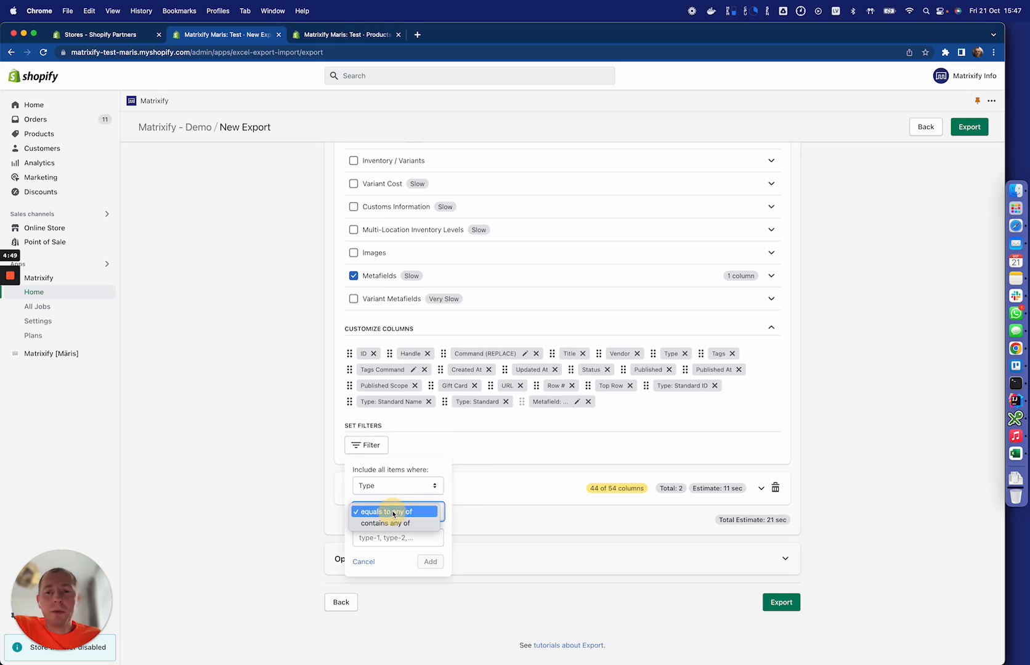
pyautogui.click(387, 512)
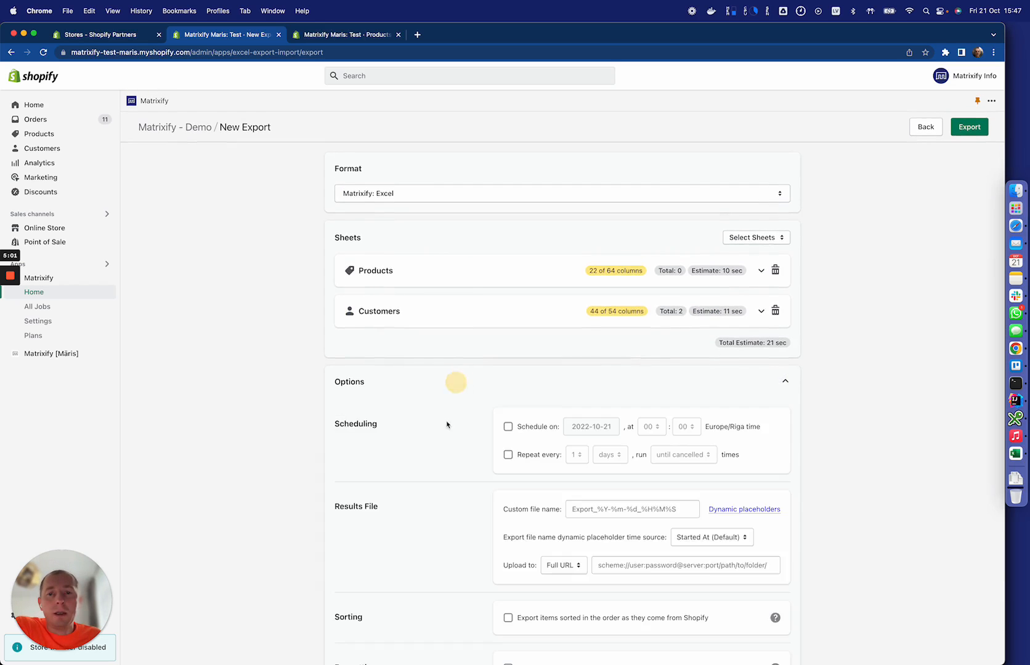
# - Check the Upload to destinations and keep Full URL selected
pyautogui.scroll(-3)
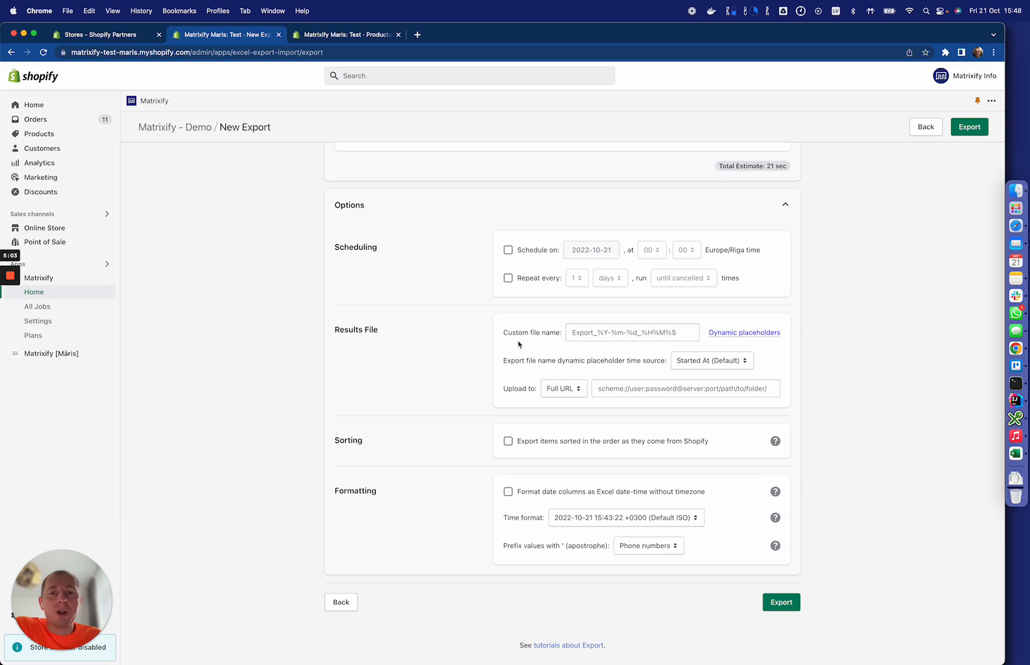
pyautogui.click(562, 388)
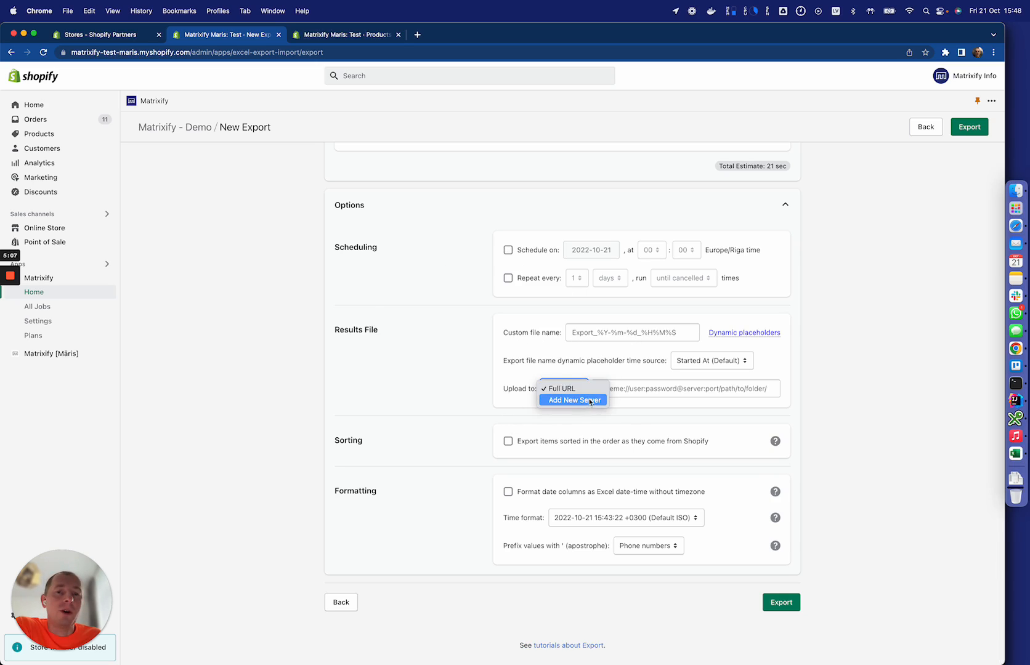
pyautogui.click(559, 388)
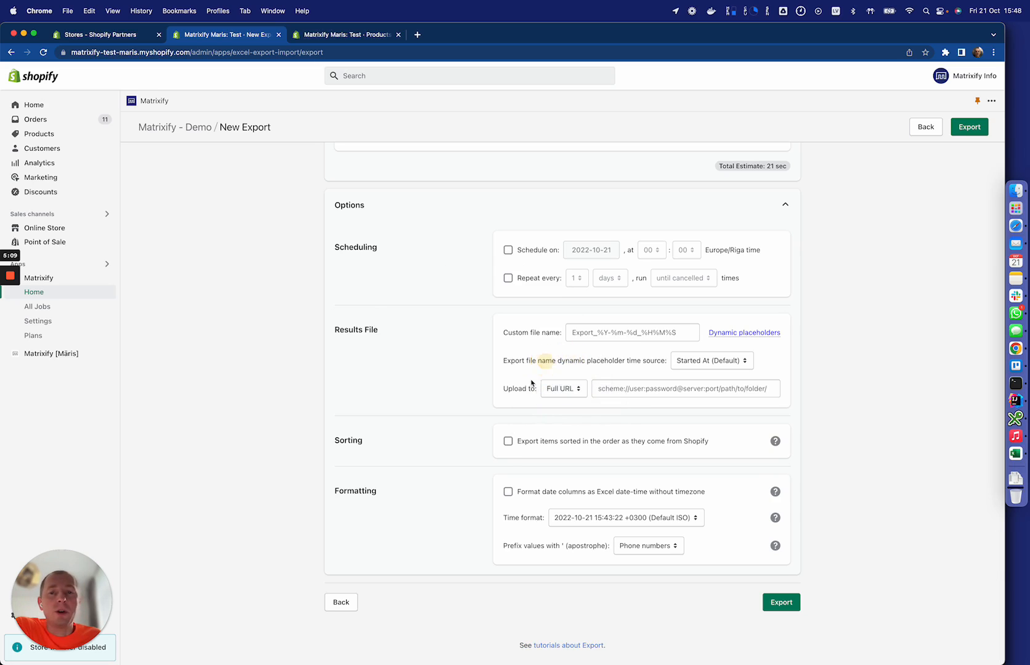
pyautogui.moveTo(525, 527)
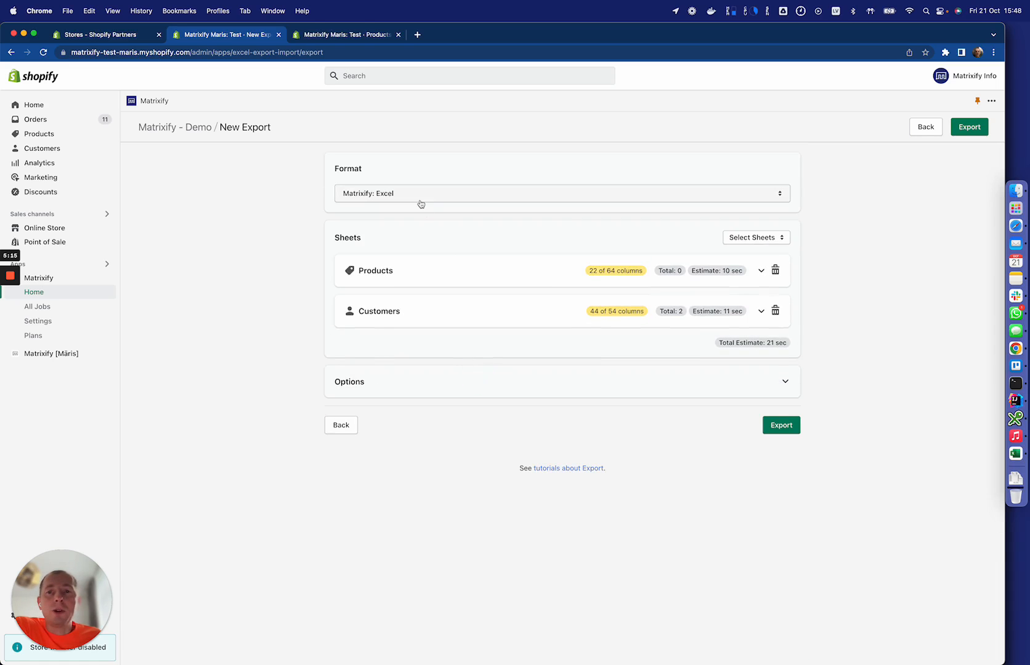
# - Confirm the Excel export format and export the Products and Customers sheets
pyautogui.click(560, 193)
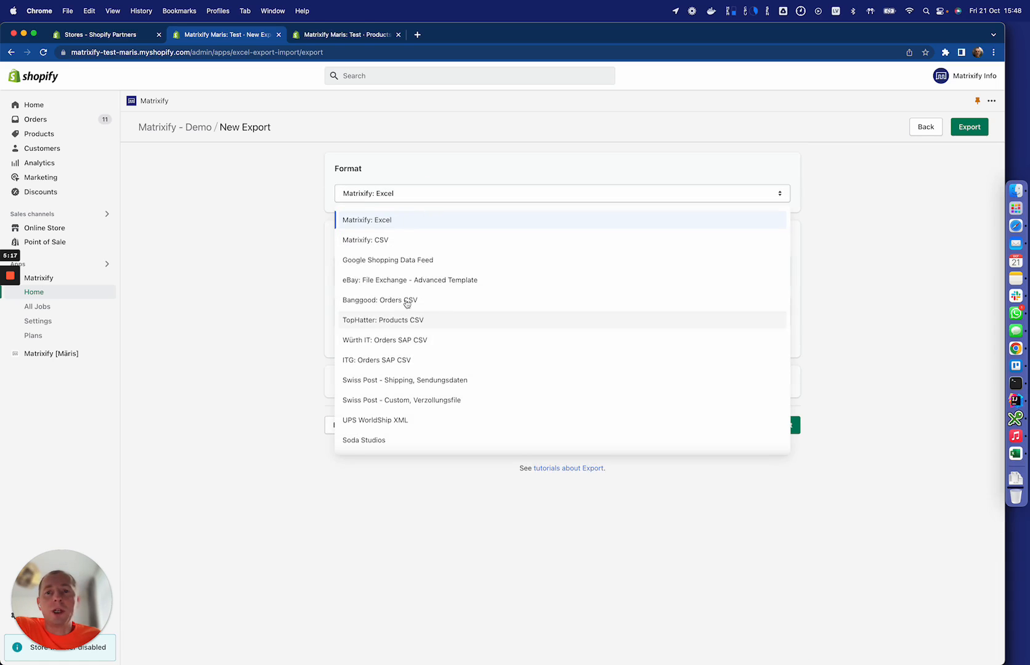
pyautogui.moveTo(396, 279)
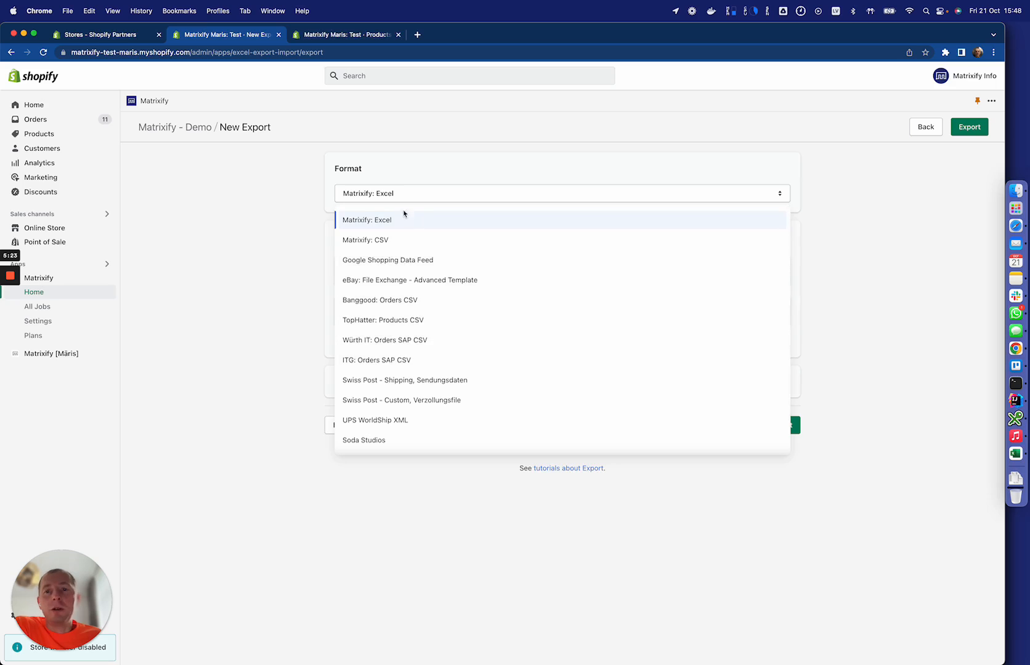
pyautogui.click(367, 219)
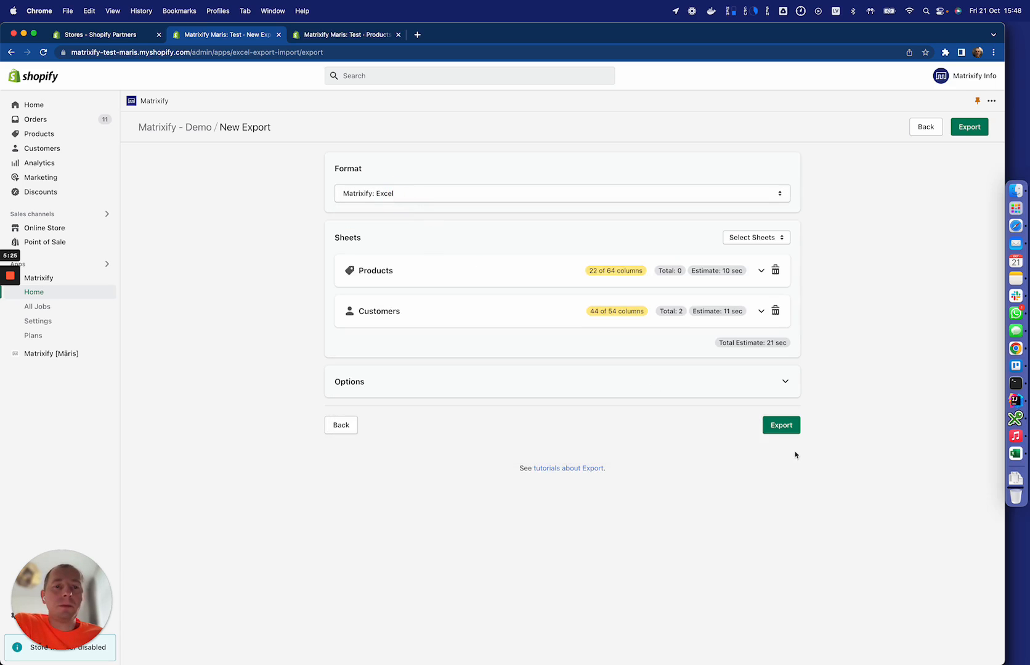
pyautogui.click(781, 424)
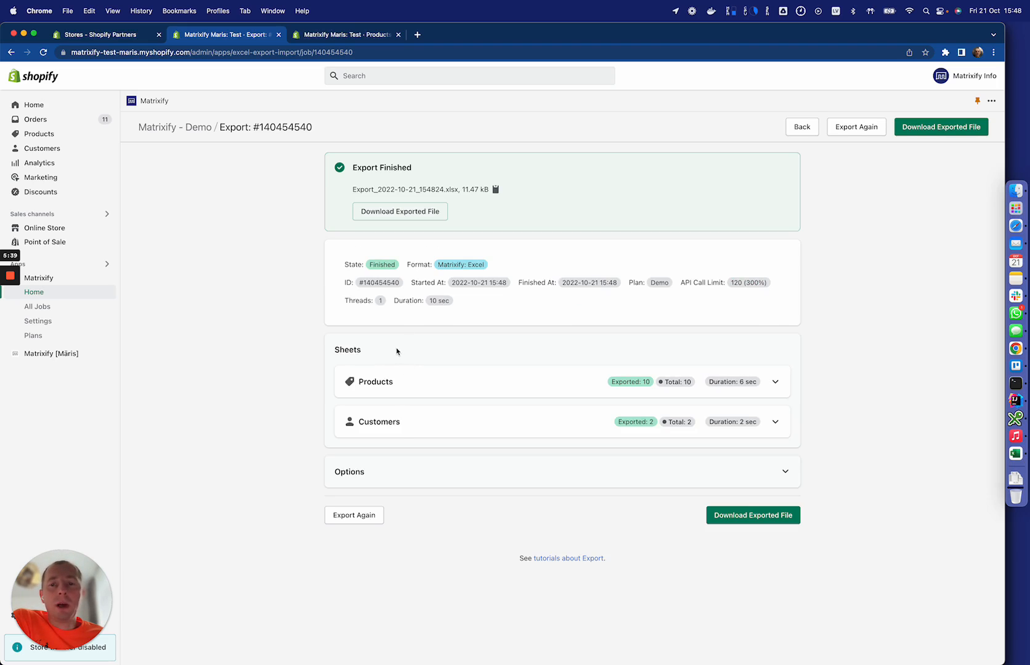
pyautogui.moveTo(306, 491)
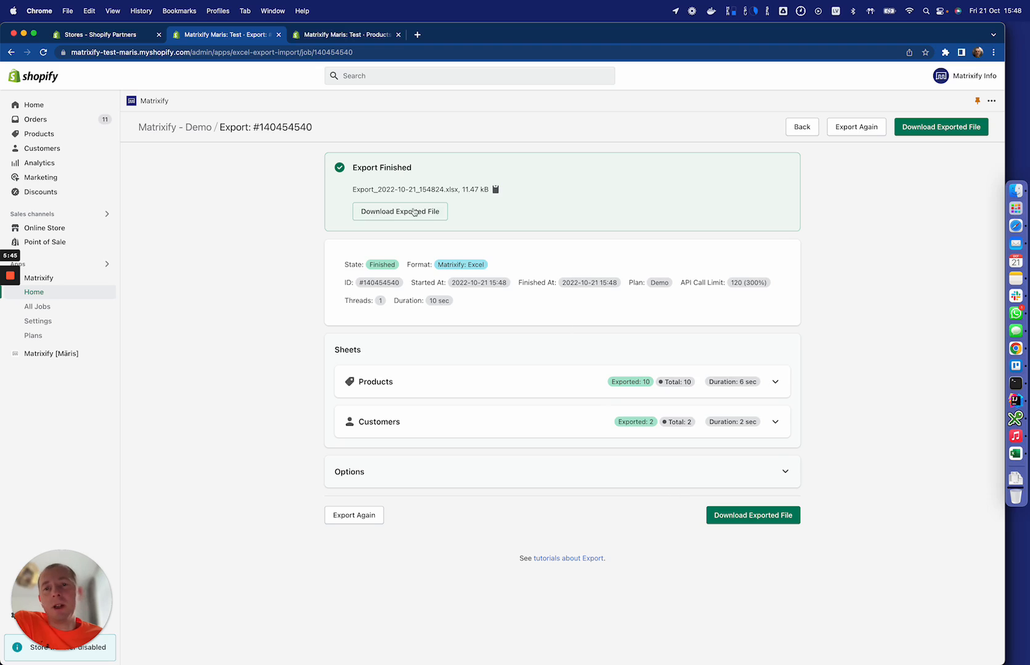
# - Download the exported products and customers file from the finished export job
pyautogui.click(399, 210)
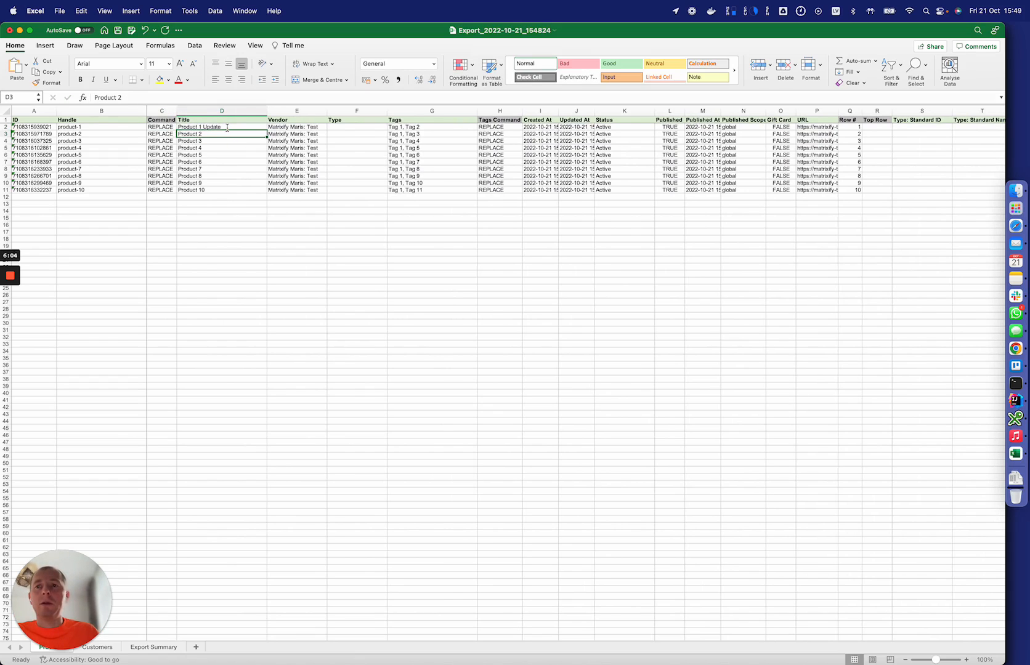
# - Check the product-2 handle, Product 6 title and metafield columns, then close the workbook
pyautogui.click(101, 133)
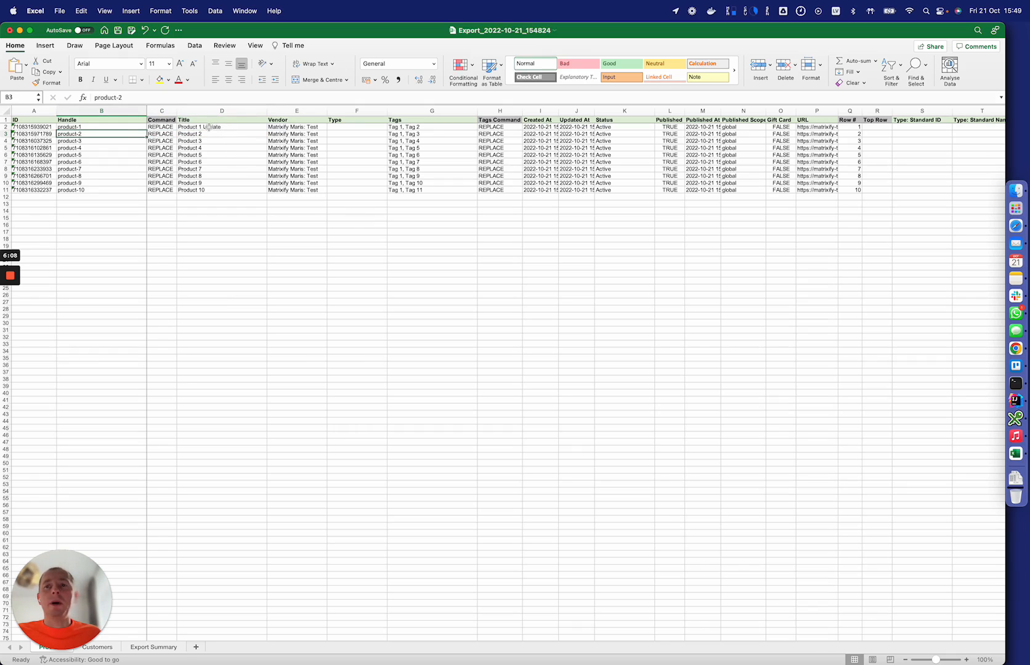
pyautogui.click(221, 161)
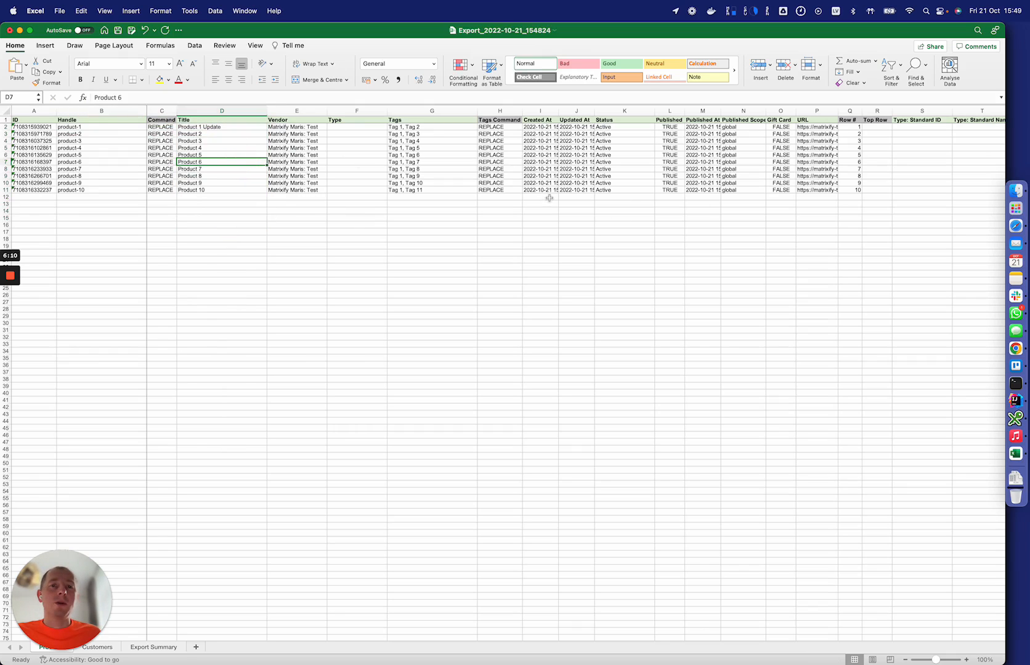
pyautogui.hscroll(3)
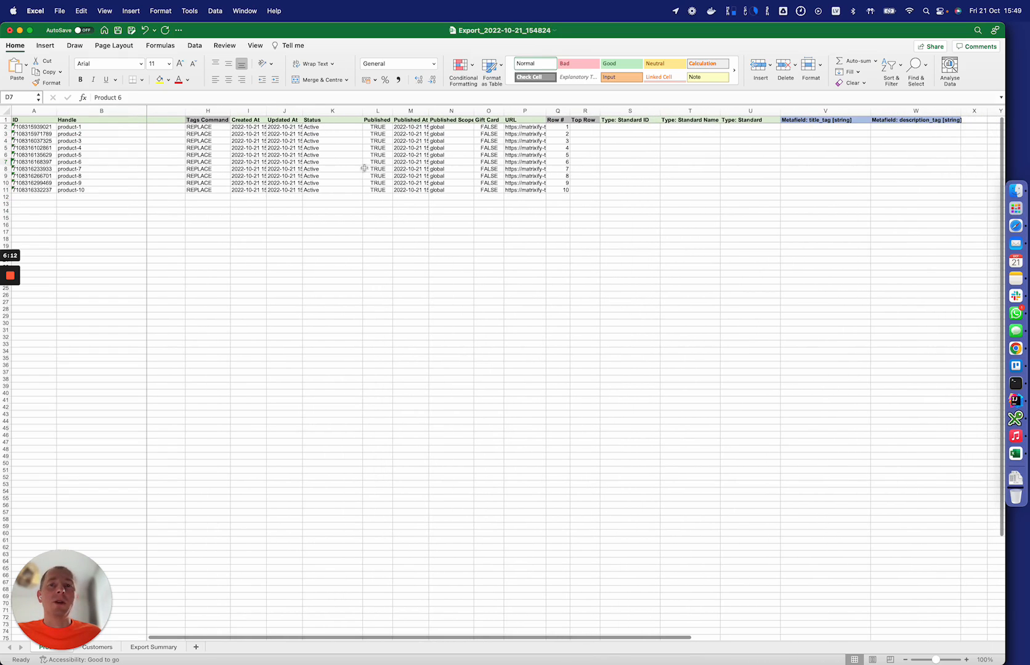
pyautogui.click(28, 30)
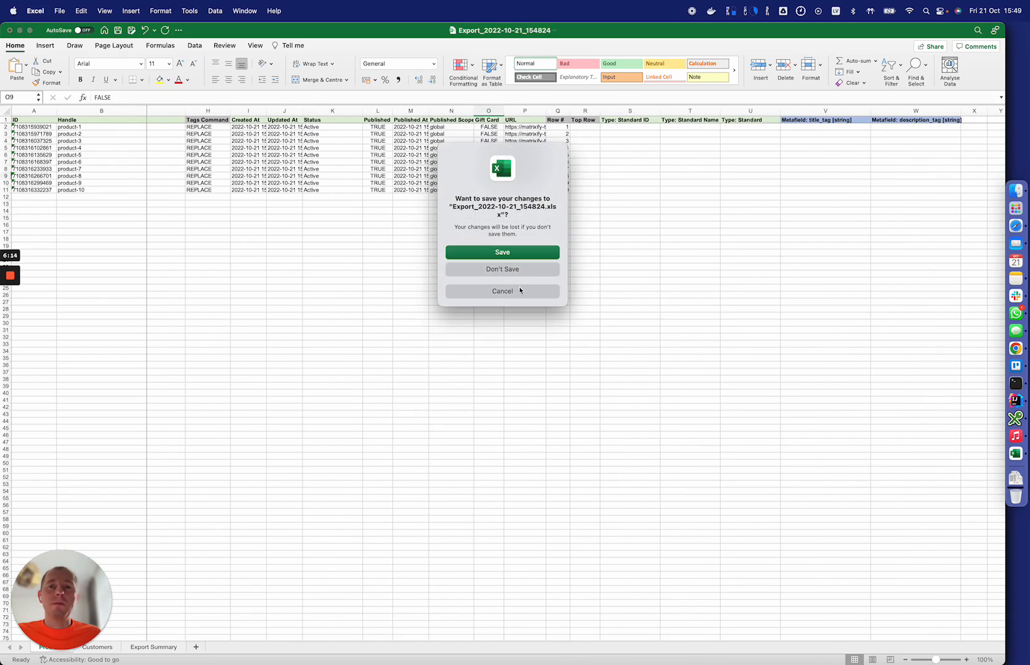
pyautogui.click(502, 269)
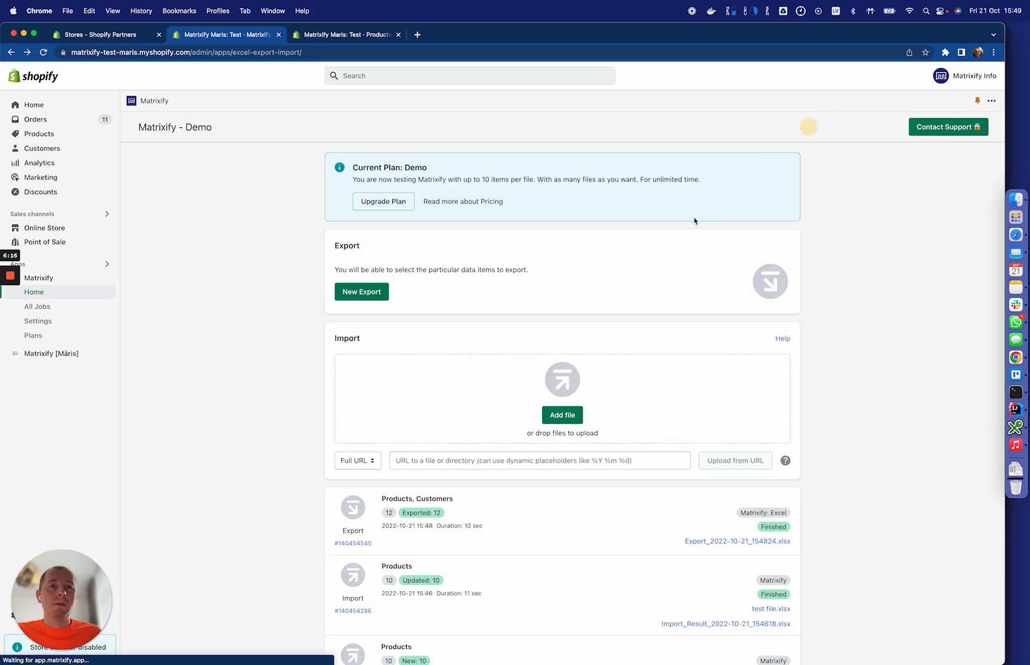
# - Browse the home job list and Upload from URL field, then view All Jobs and return home
pyautogui.scroll(-3)
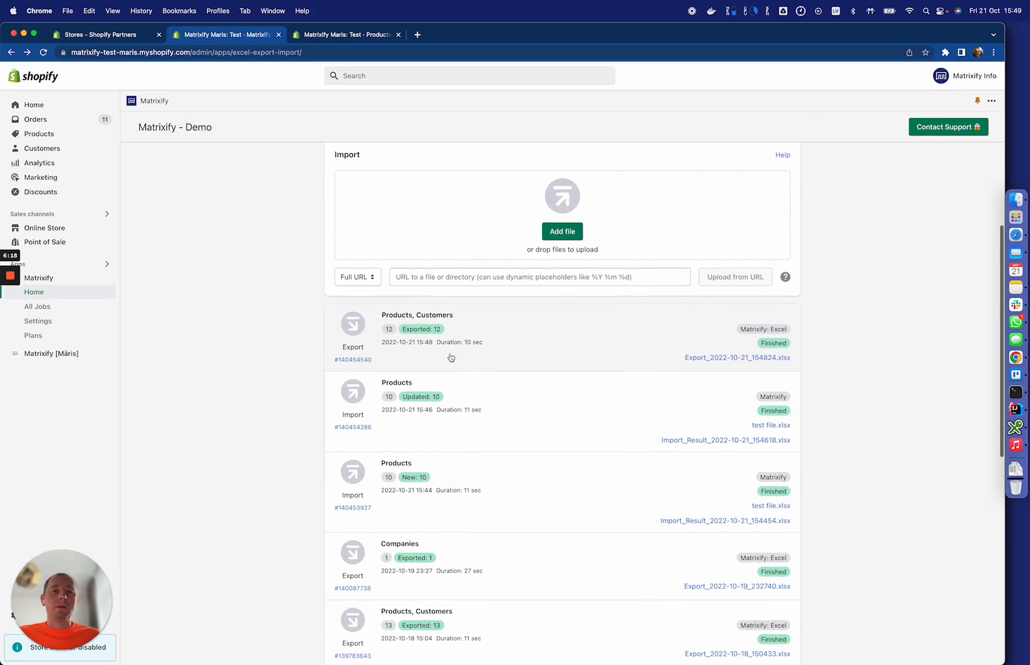
pyautogui.scroll(-3)
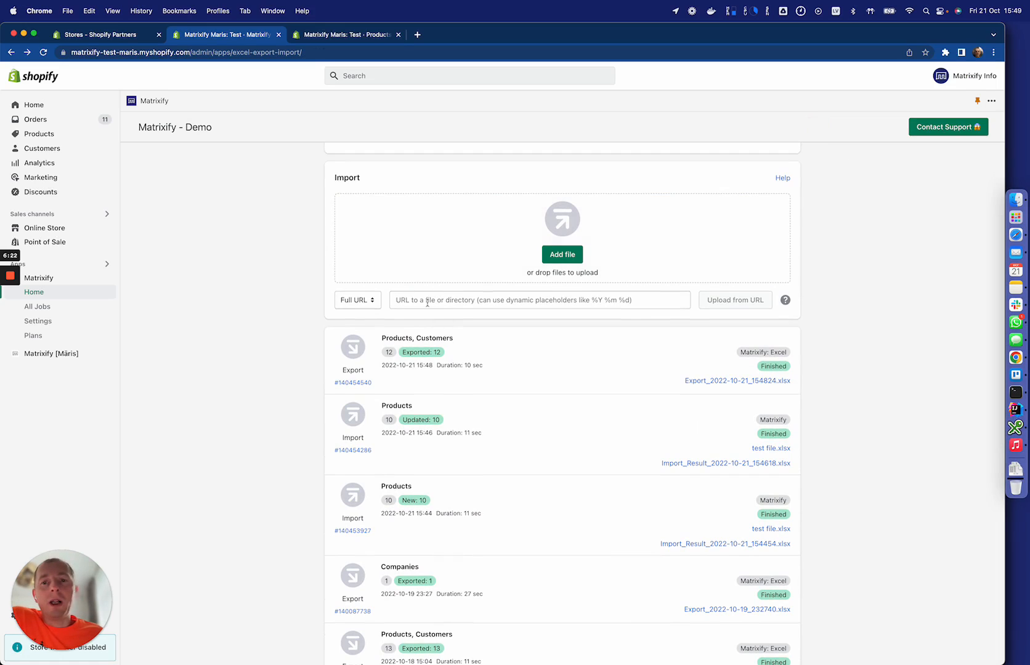
pyautogui.click(538, 299)
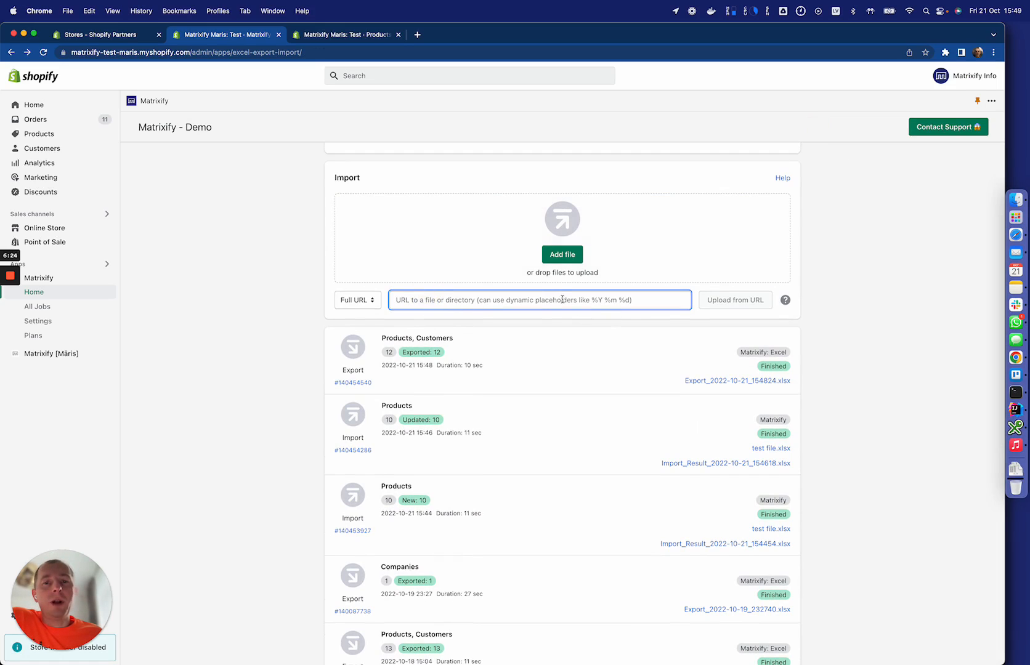
pyautogui.click(357, 300)
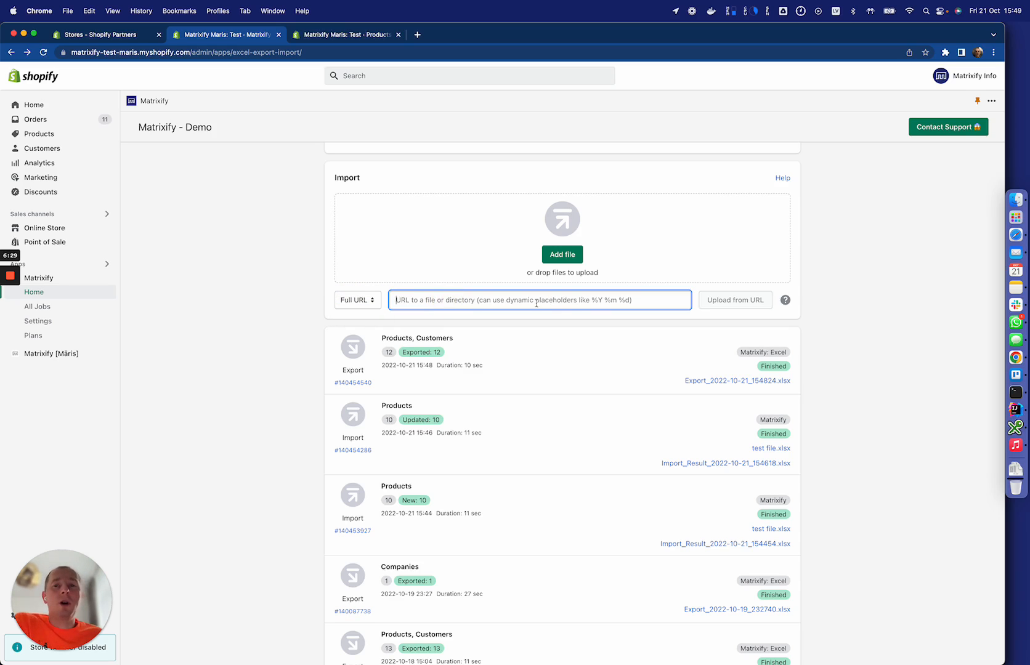
pyautogui.moveTo(440, 310)
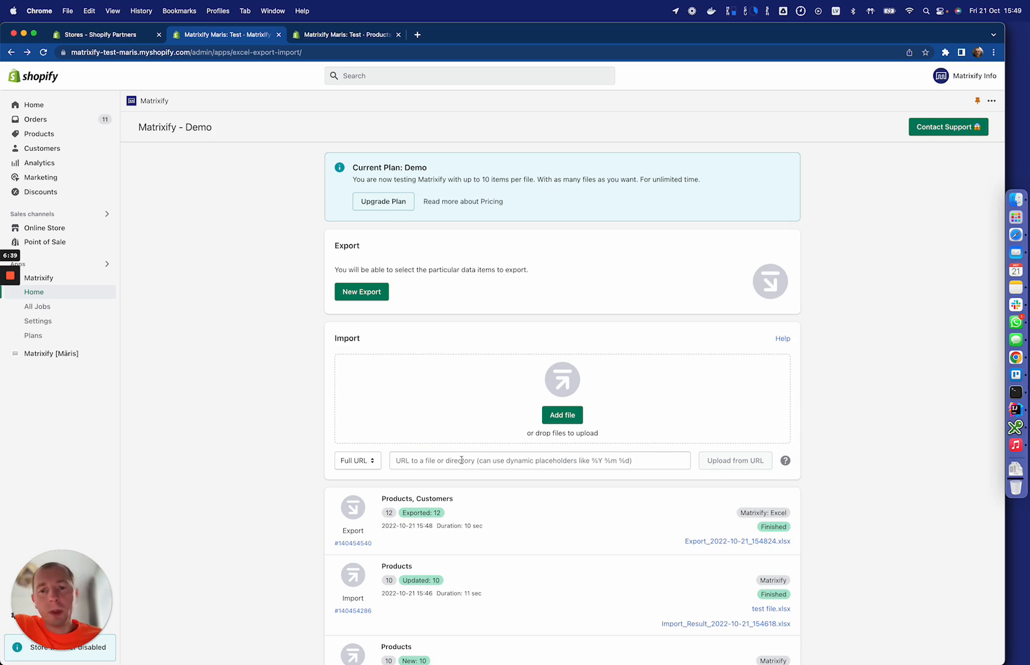
pyautogui.moveTo(432, 336)
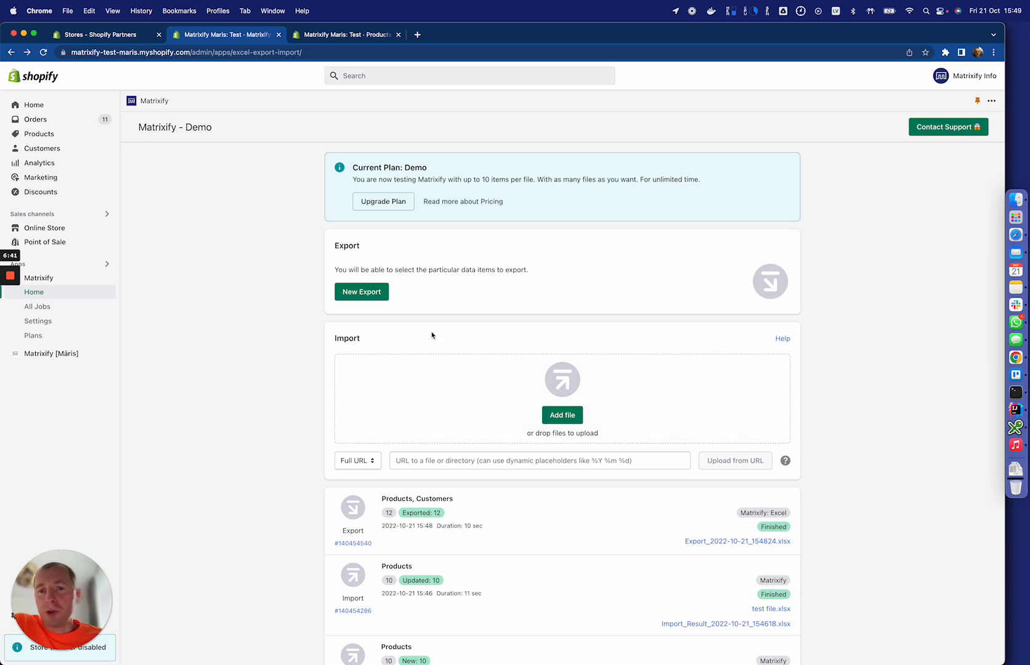
pyautogui.click(37, 306)
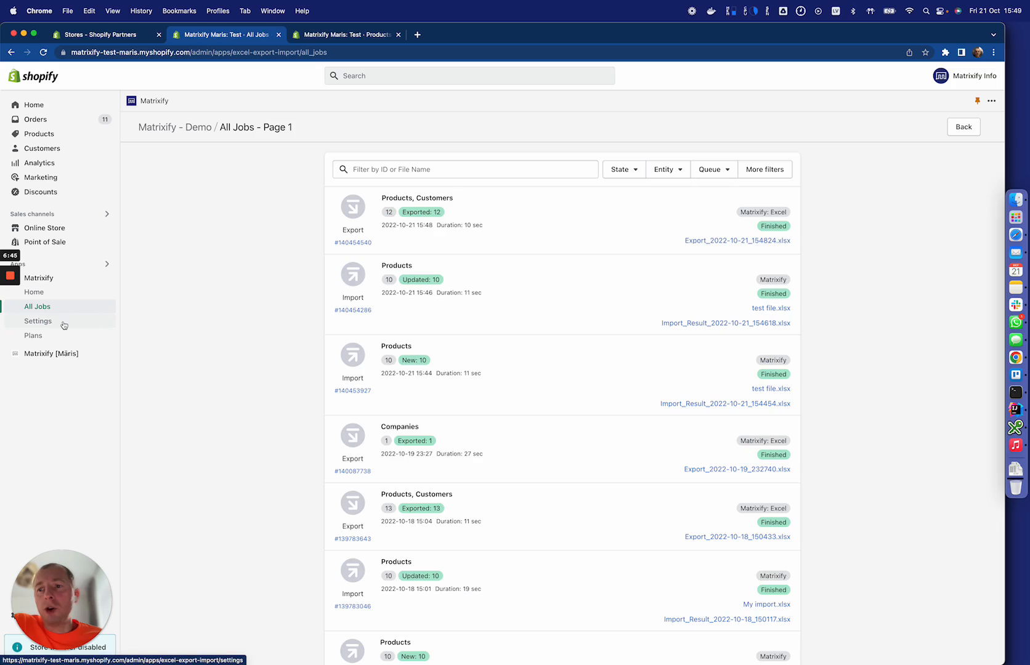
pyautogui.click(38, 320)
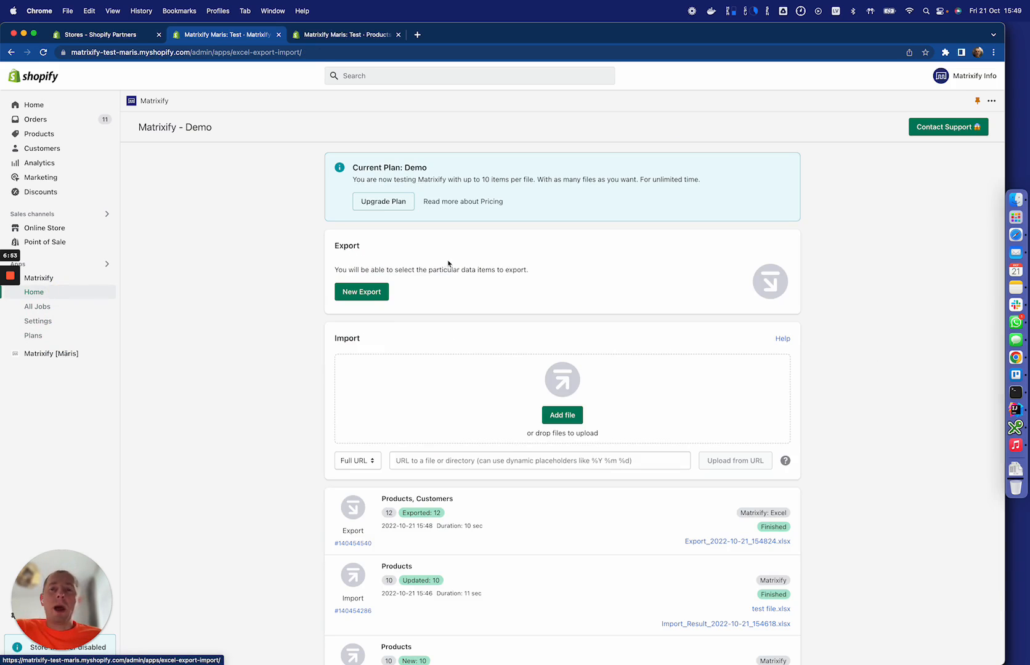
# - Scroll to the Help section and open the How it works guide in a new tab
pyautogui.scroll(-3)
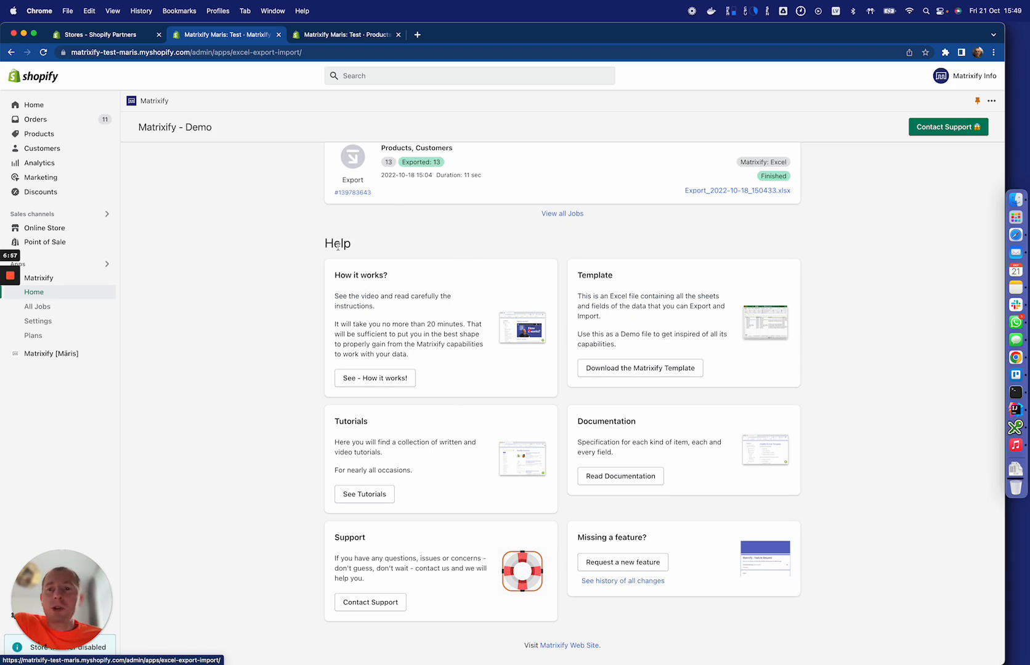
pyautogui.moveTo(385, 367)
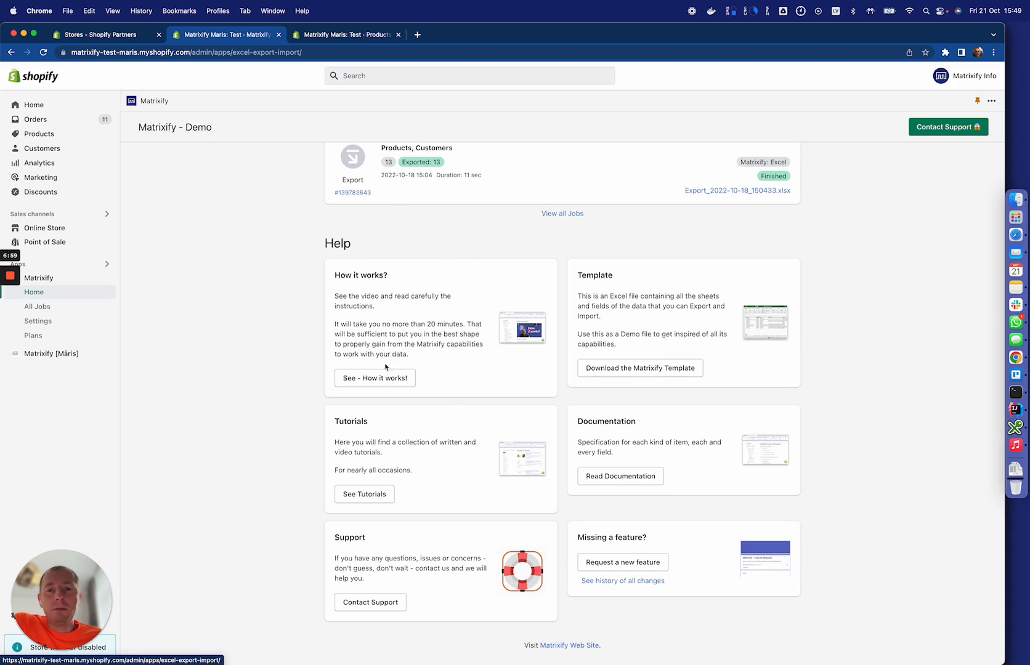
pyautogui.click(416, 34)
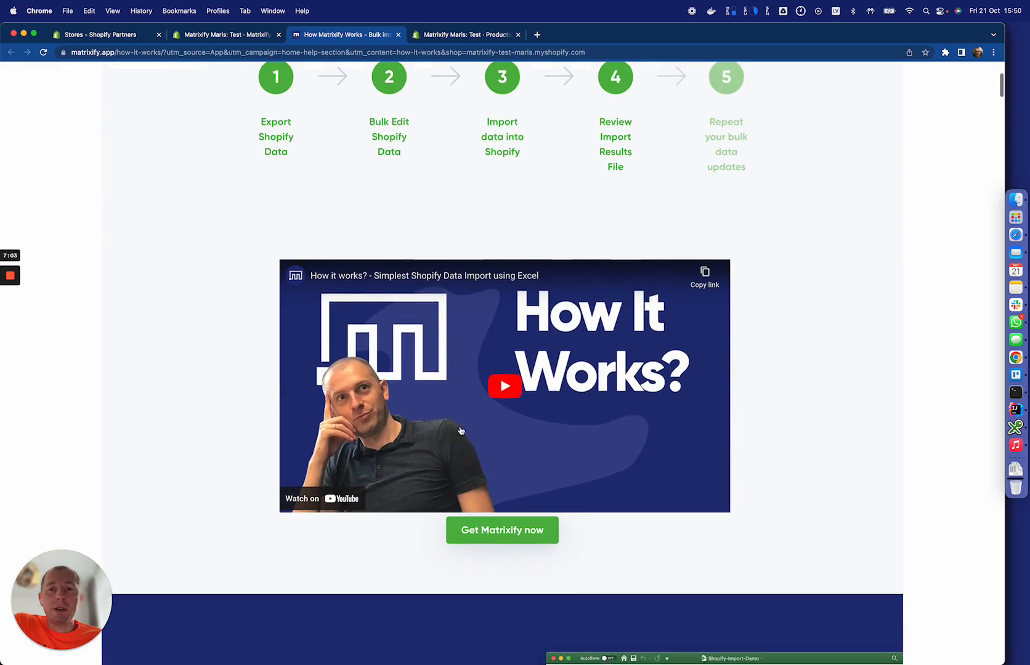
# - Read down the How It Works page through the export and filter sections
pyautogui.scroll(-3)
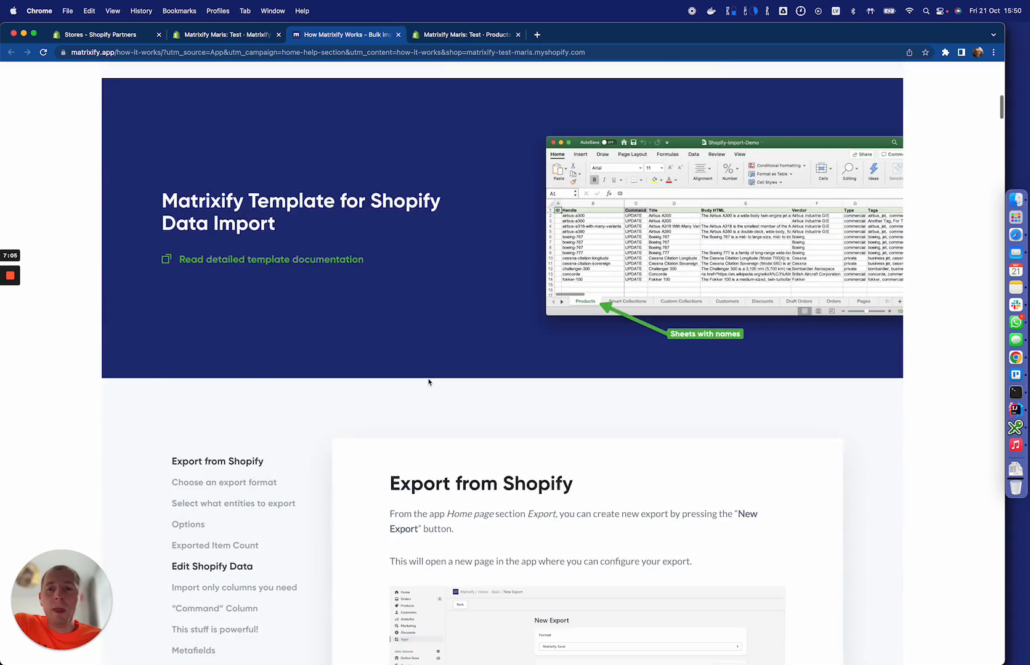
pyautogui.scroll(-3)
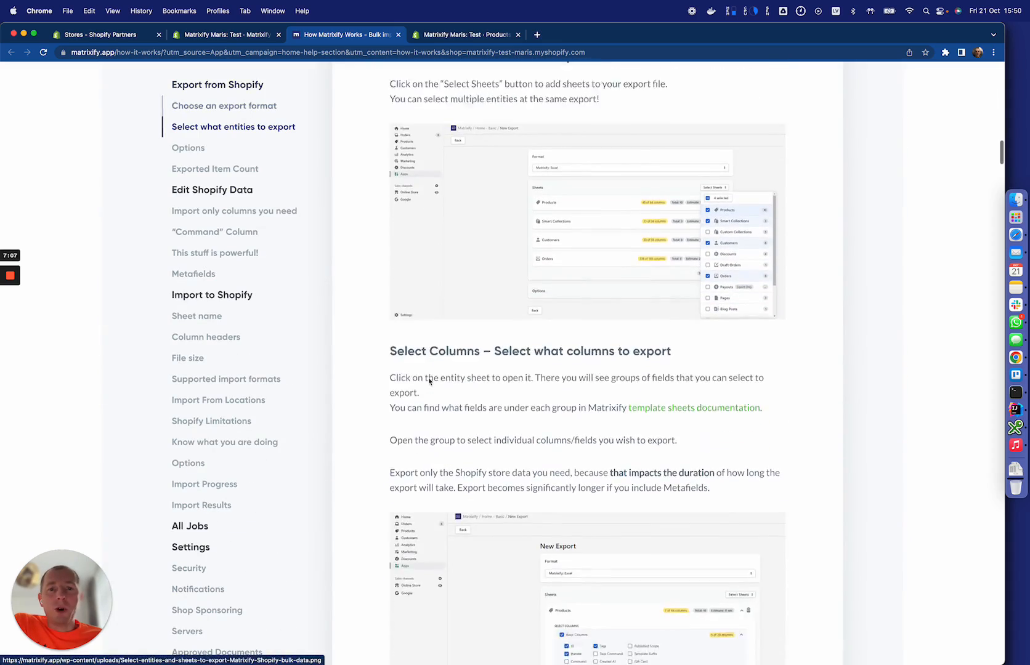
pyautogui.scroll(-3)
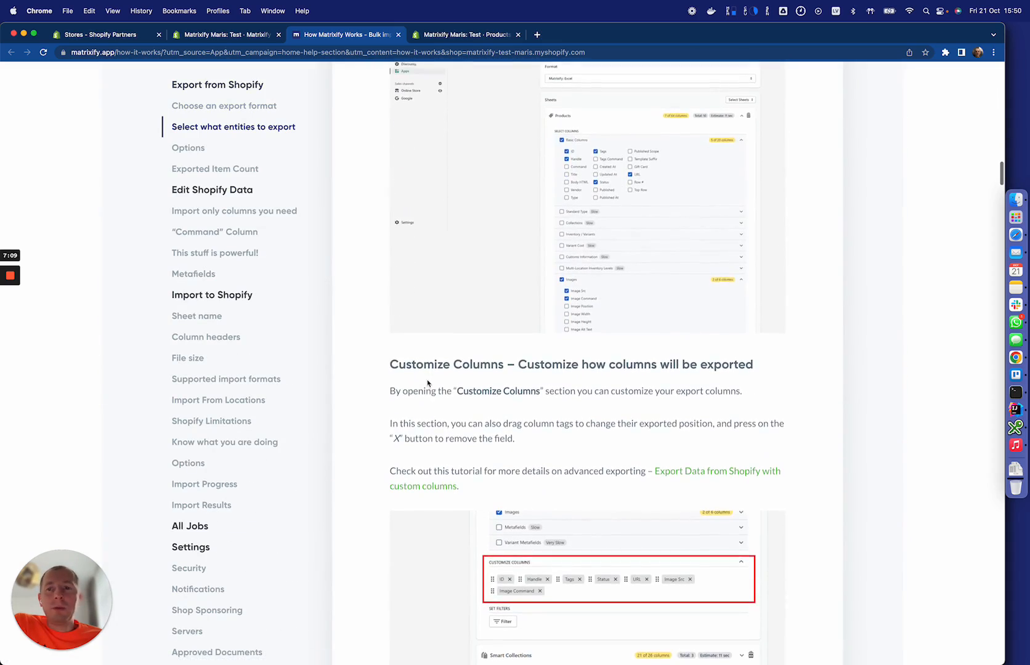
pyautogui.scroll(-3)
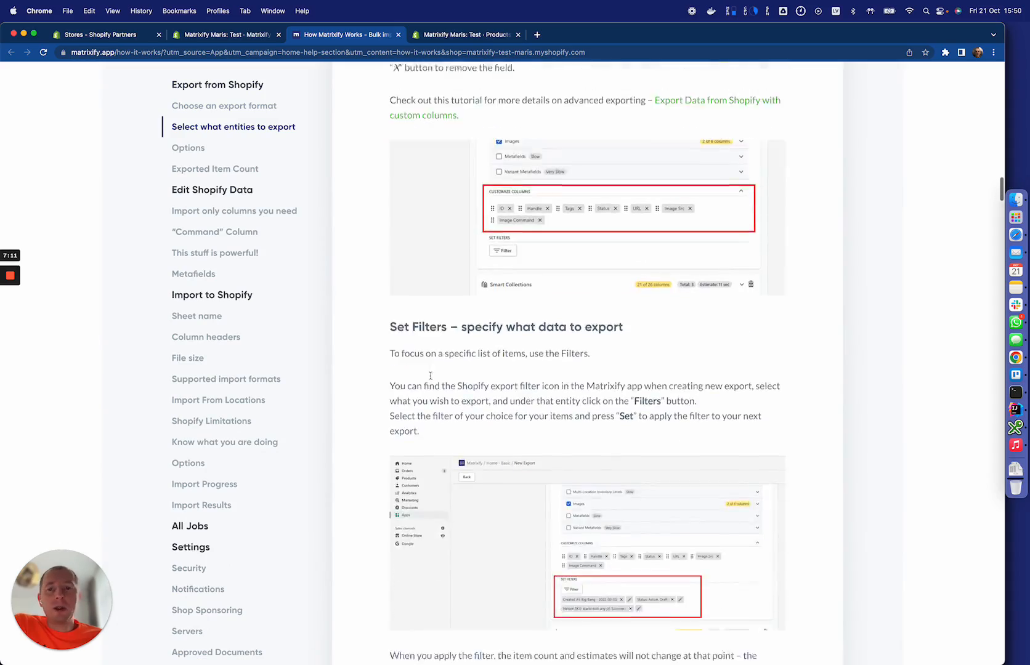
pyautogui.scroll(-3)
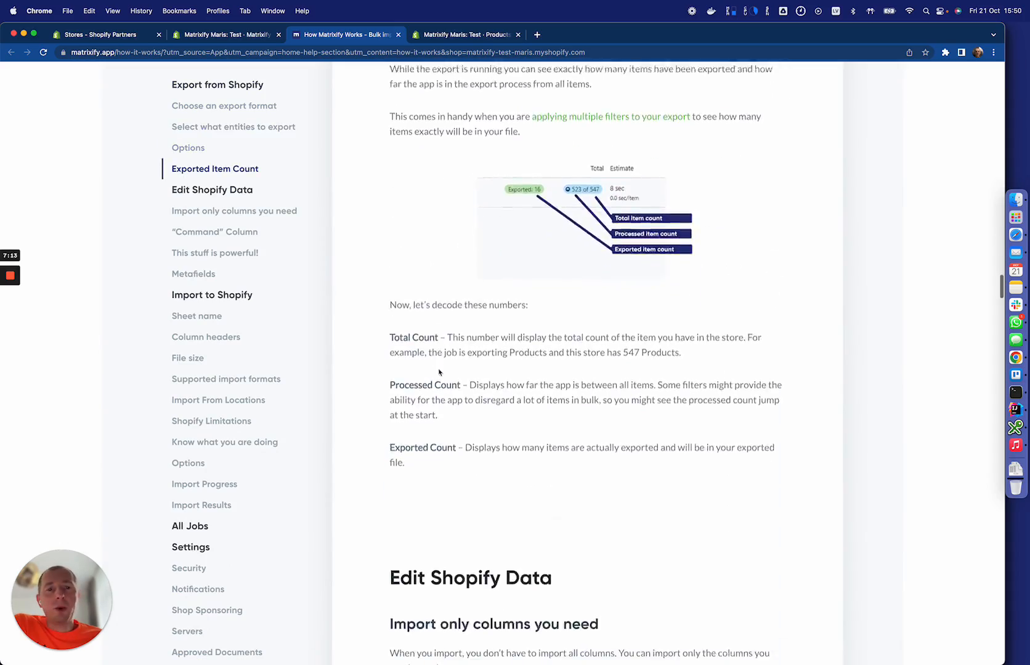
# - Scroll back up and choose Documentation from the Knowledge menu
pyautogui.scroll(3)
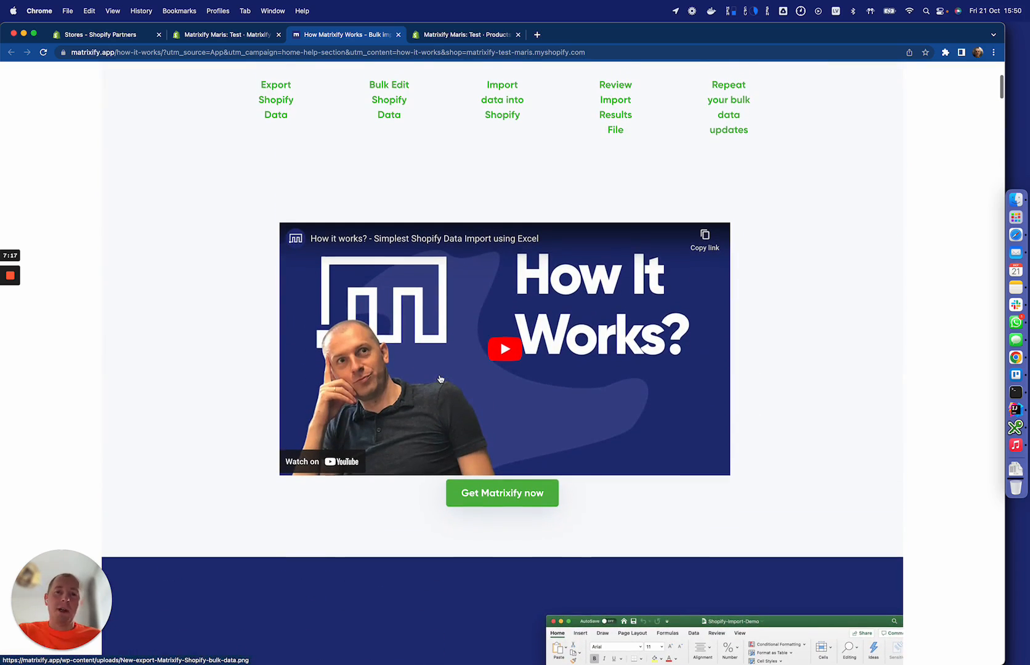
pyautogui.scroll(-3)
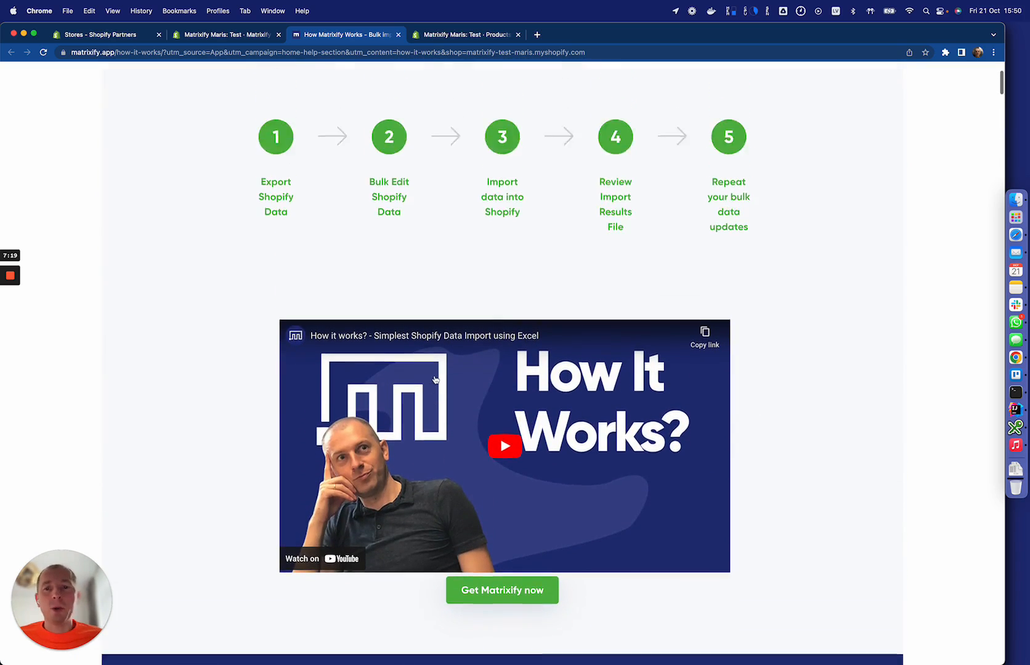
pyautogui.scroll(3)
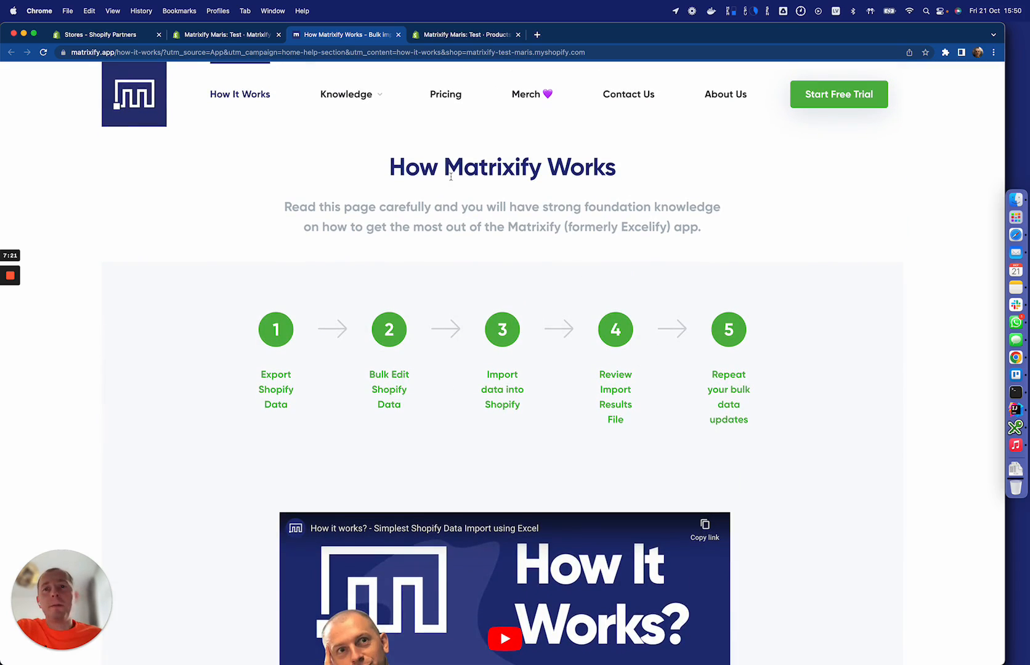
pyautogui.click(346, 94)
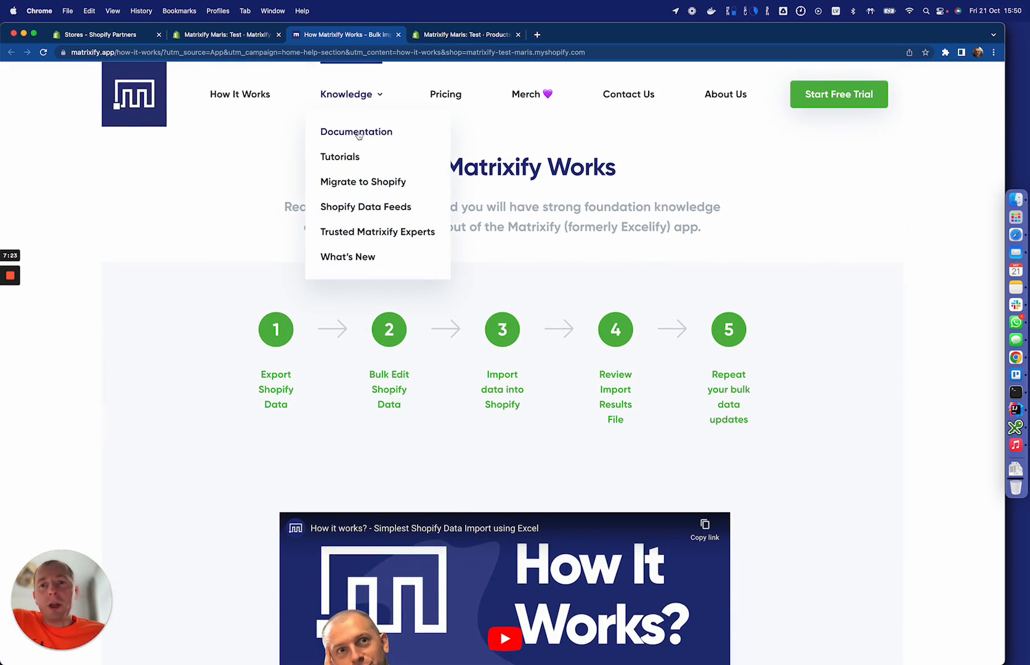
pyautogui.click(356, 132)
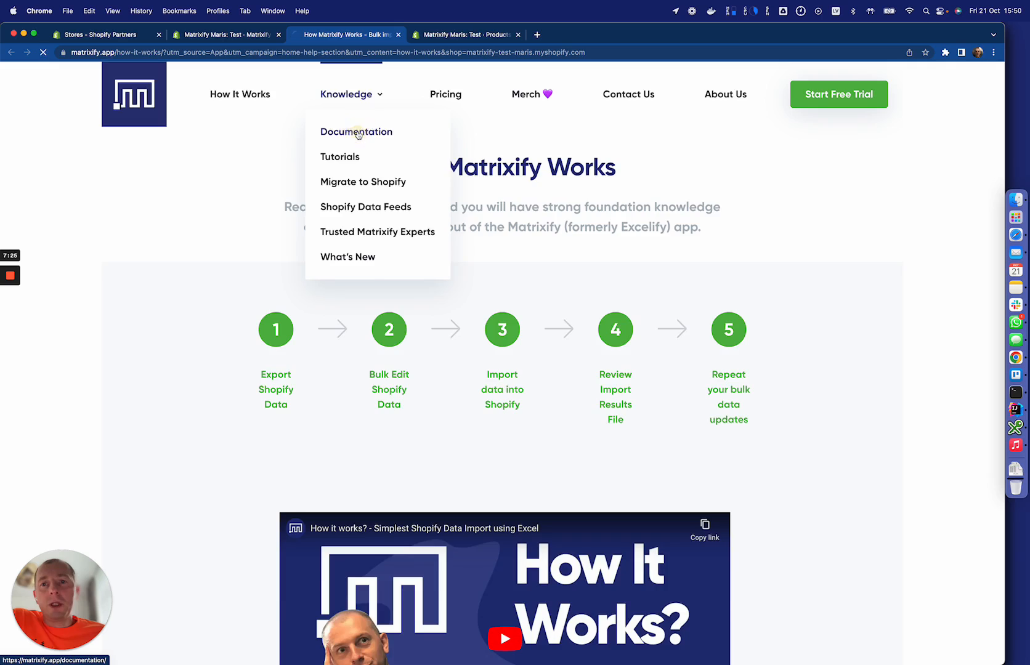
# - View the Products template sheet docs, then browse to the Matrixify UI and Migrate sections
pyautogui.click(356, 131)
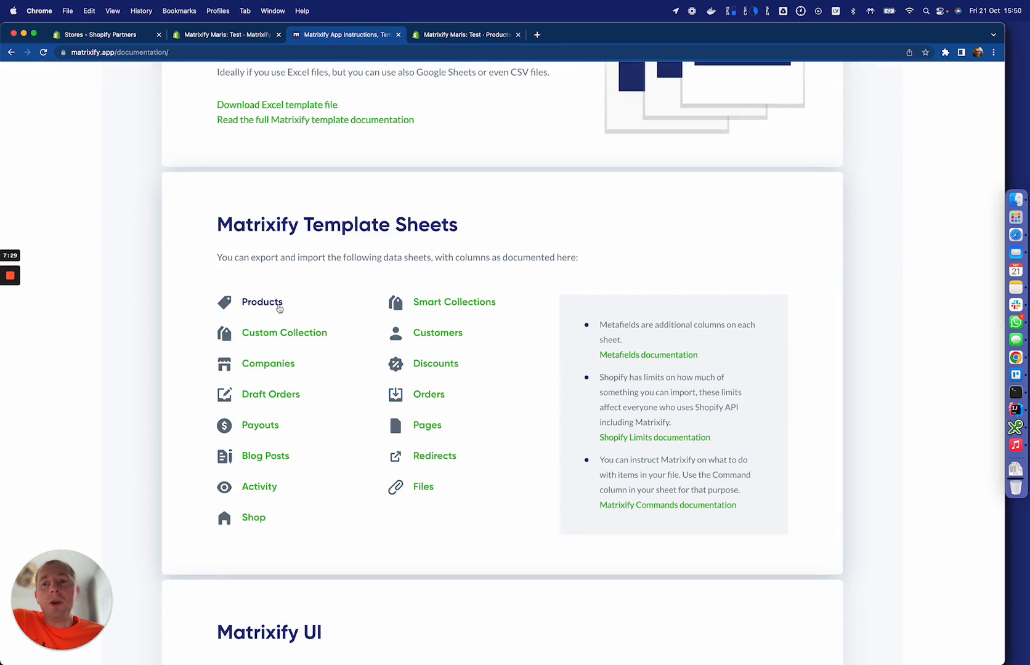
pyautogui.click(261, 301)
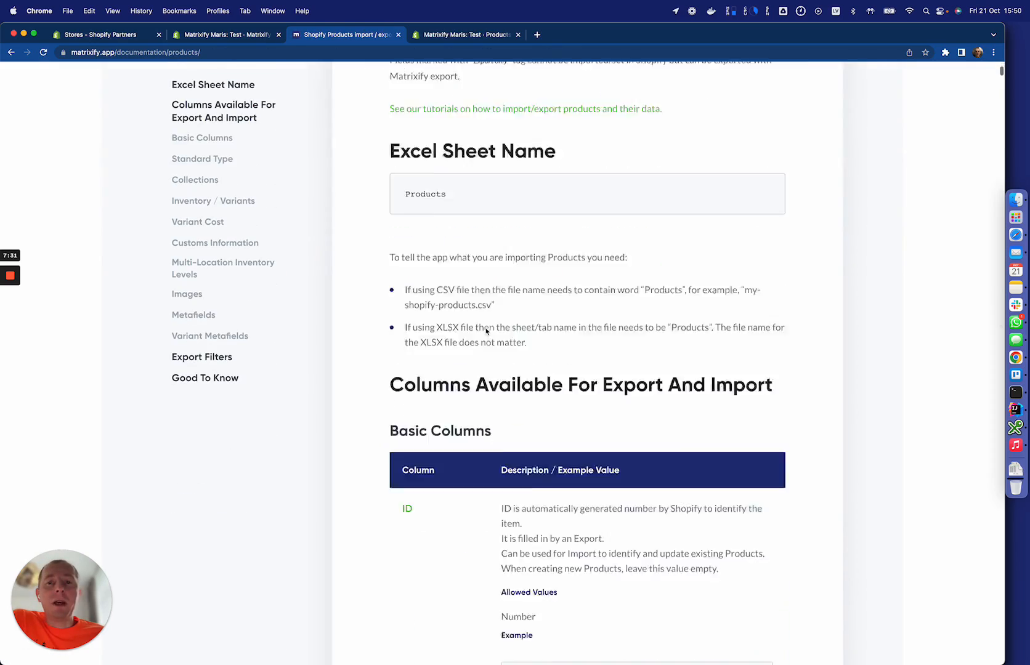
pyautogui.scroll(-3)
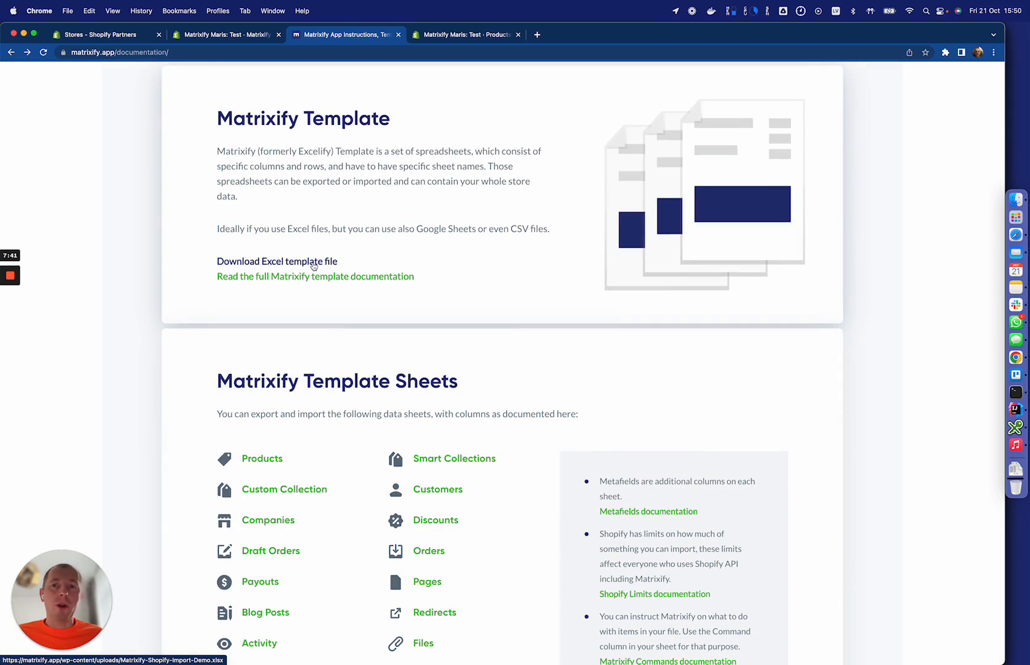
pyautogui.scroll(-3)
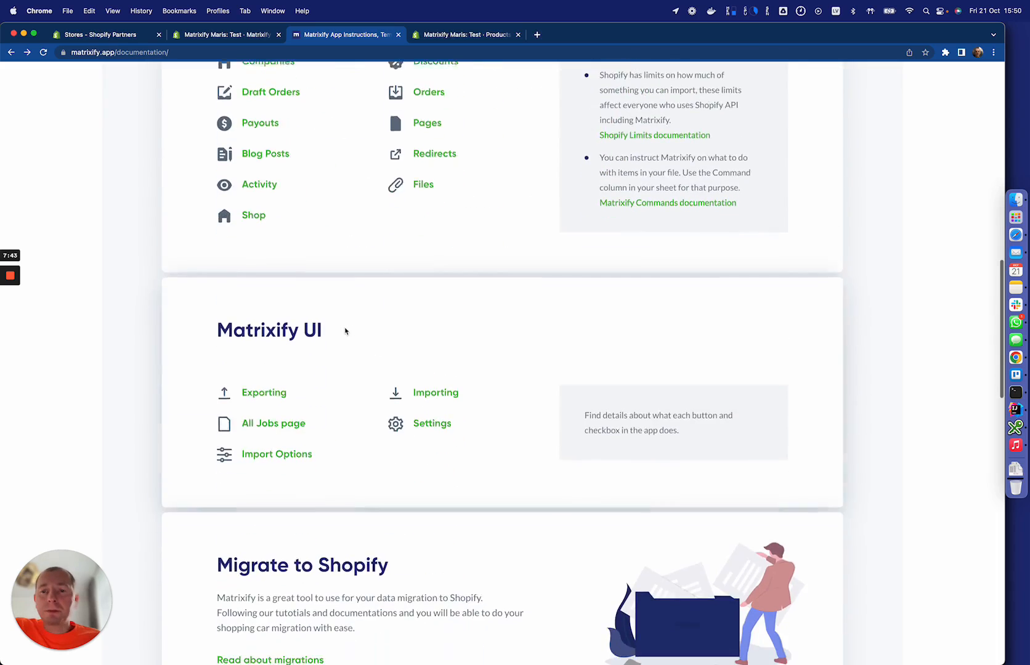
pyautogui.scroll(-3)
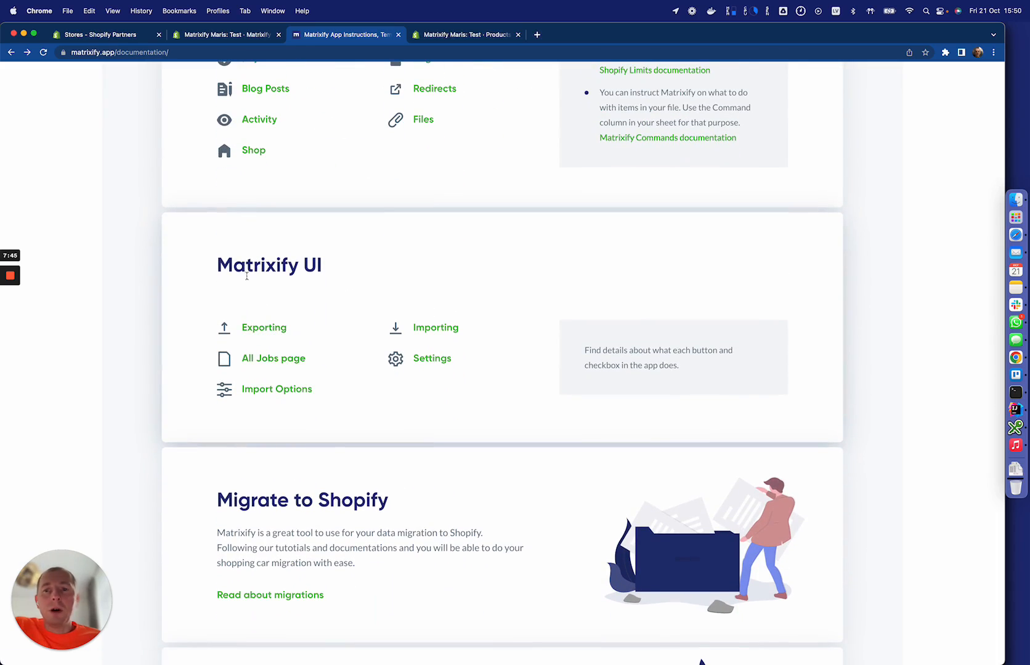
pyautogui.scroll(-3)
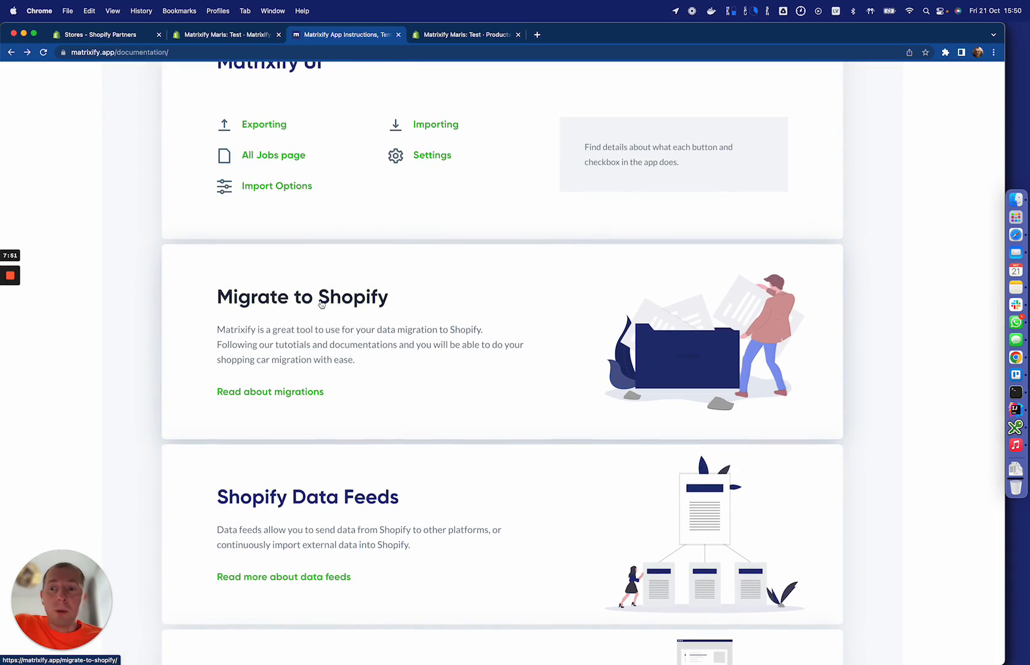
# - Open Migrate to Shopify and scroll through its migration steps and supported source platforms
pyautogui.click(270, 391)
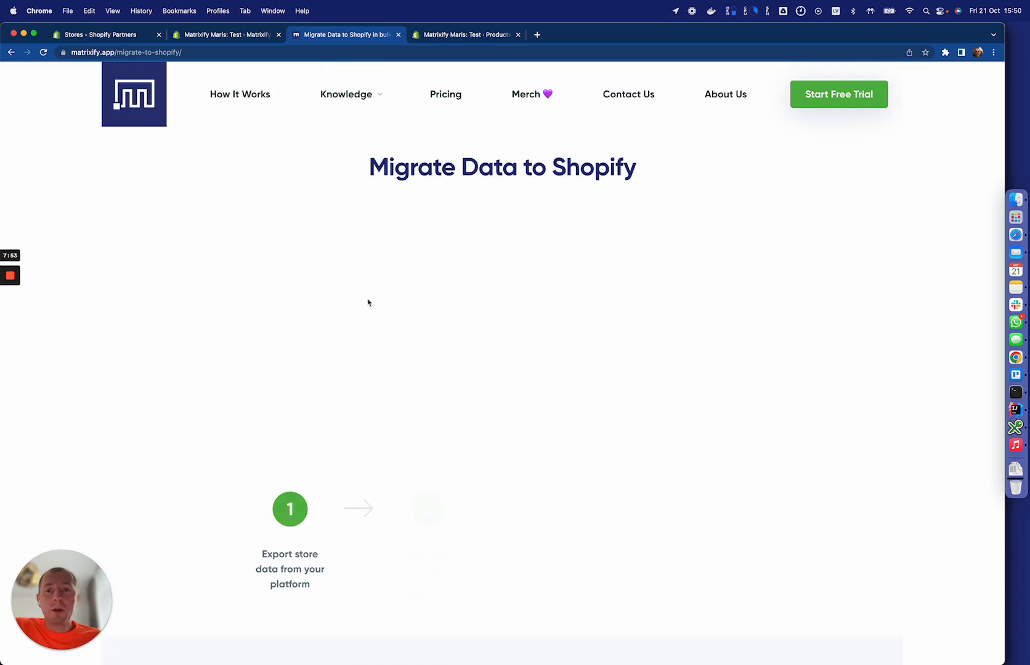
pyautogui.scroll(-3)
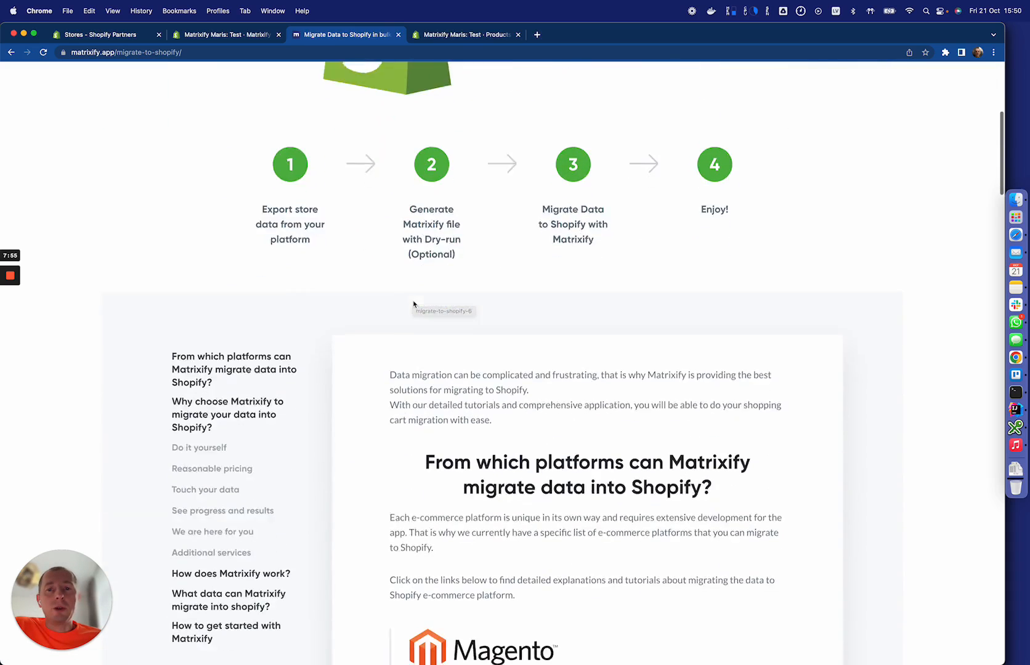
pyautogui.scroll(-3)
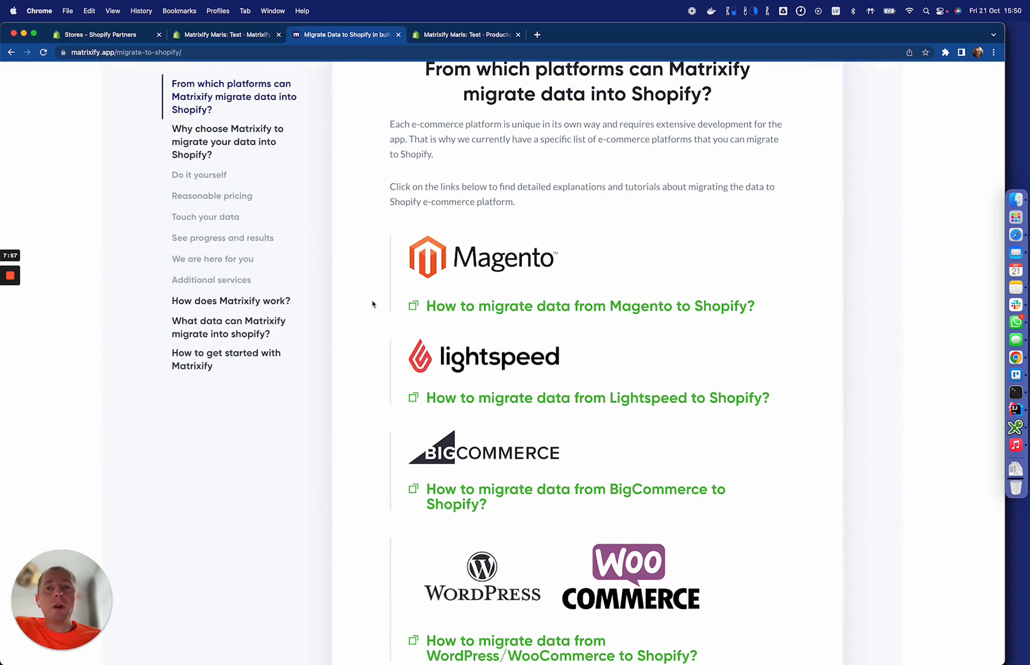
pyautogui.moveTo(374, 257)
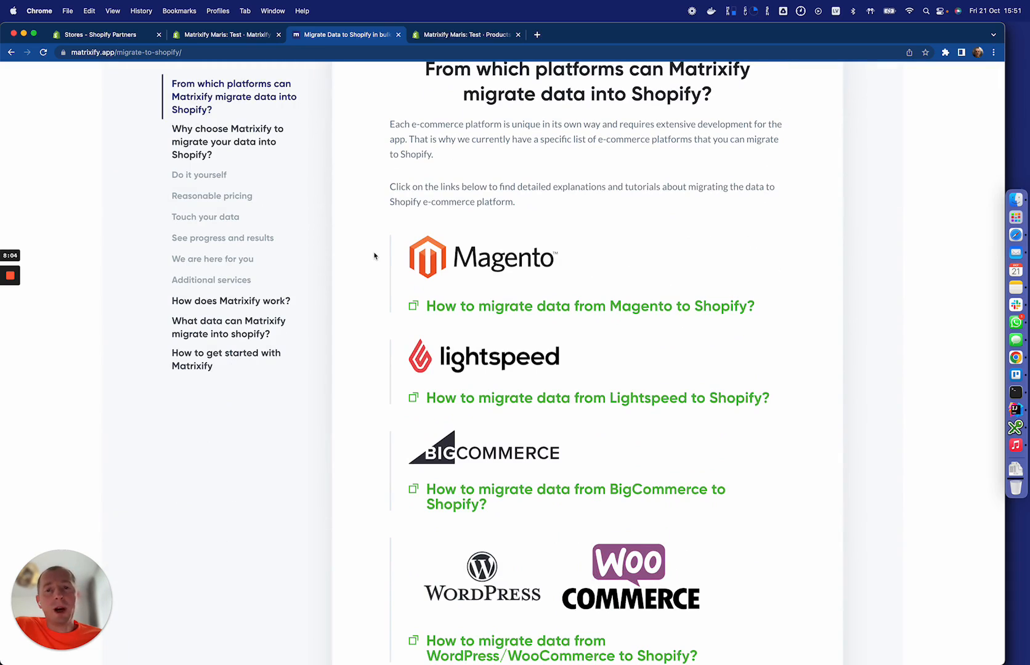
pyautogui.moveTo(491, 381)
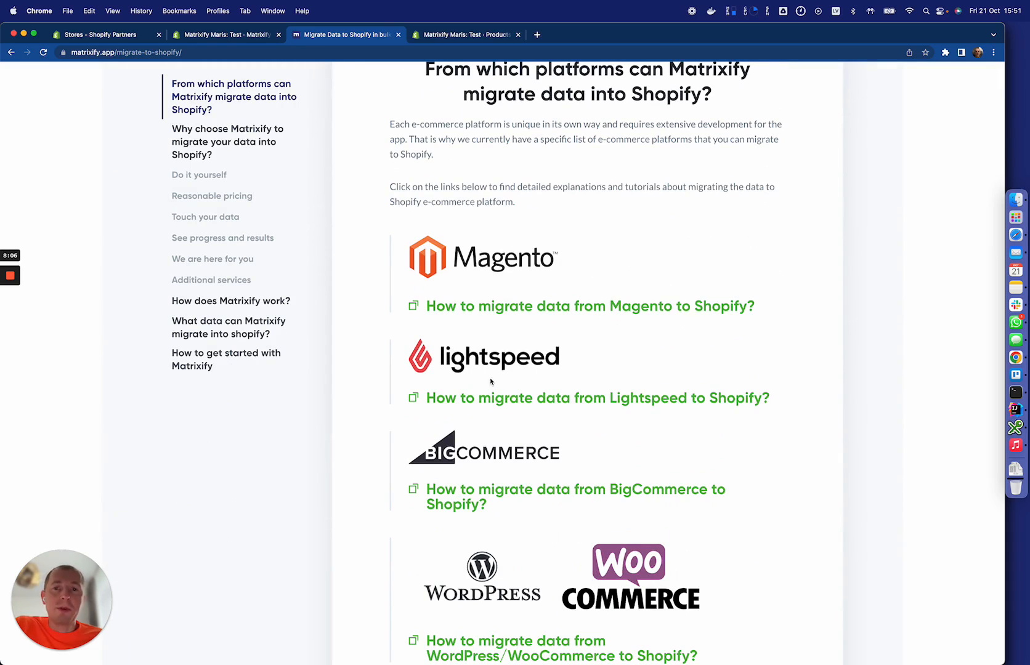
pyautogui.scroll(3)
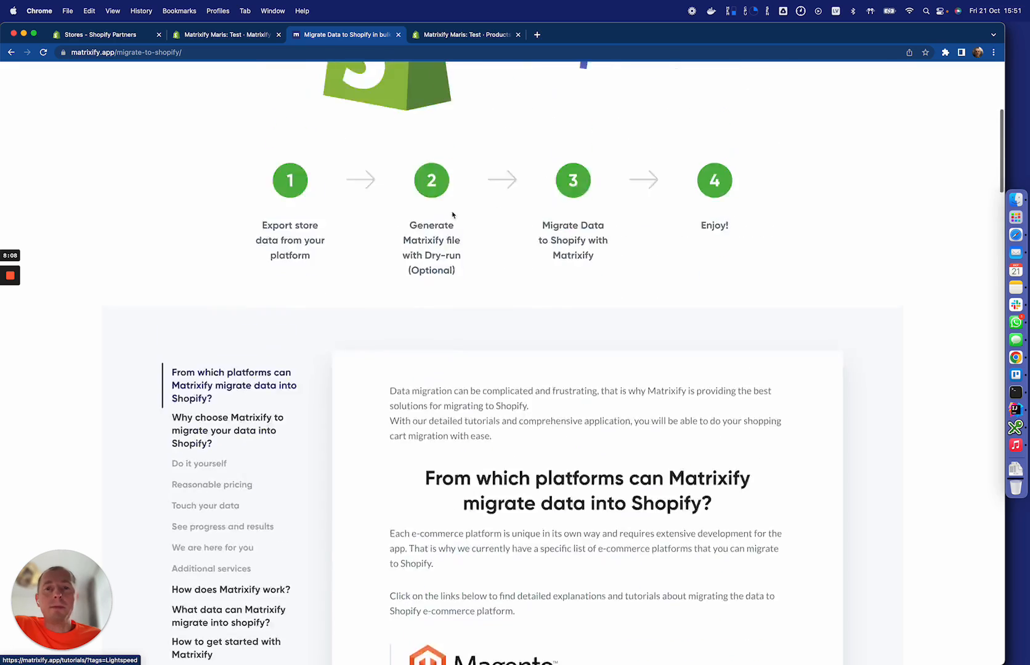
pyautogui.click(346, 94)
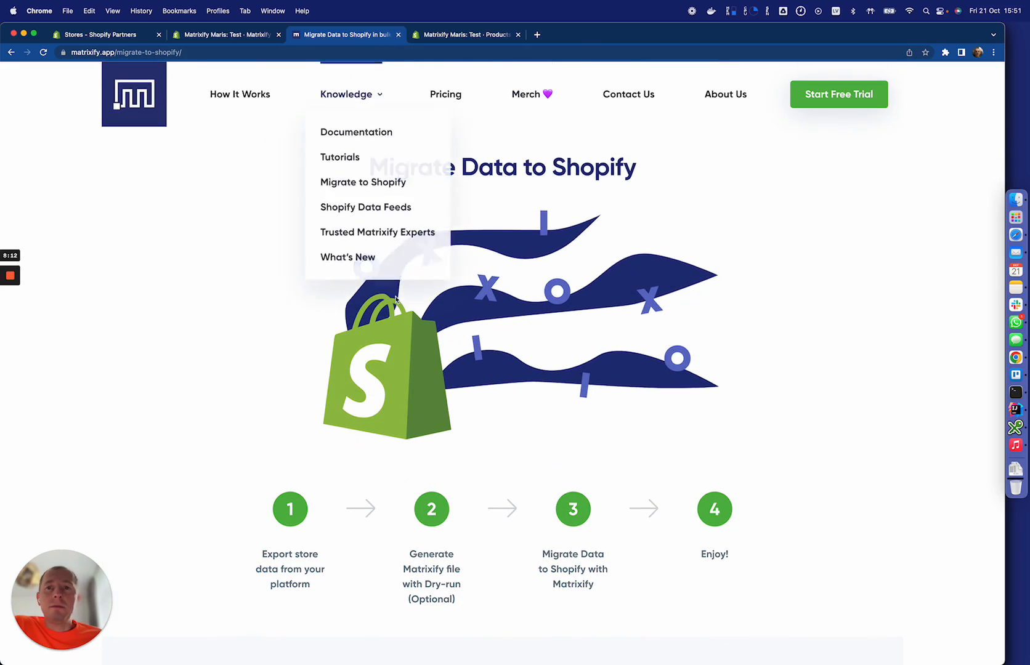
# - Go to Contact Us and scroll to the Slack and e-mail support options
pyautogui.click(626, 93)
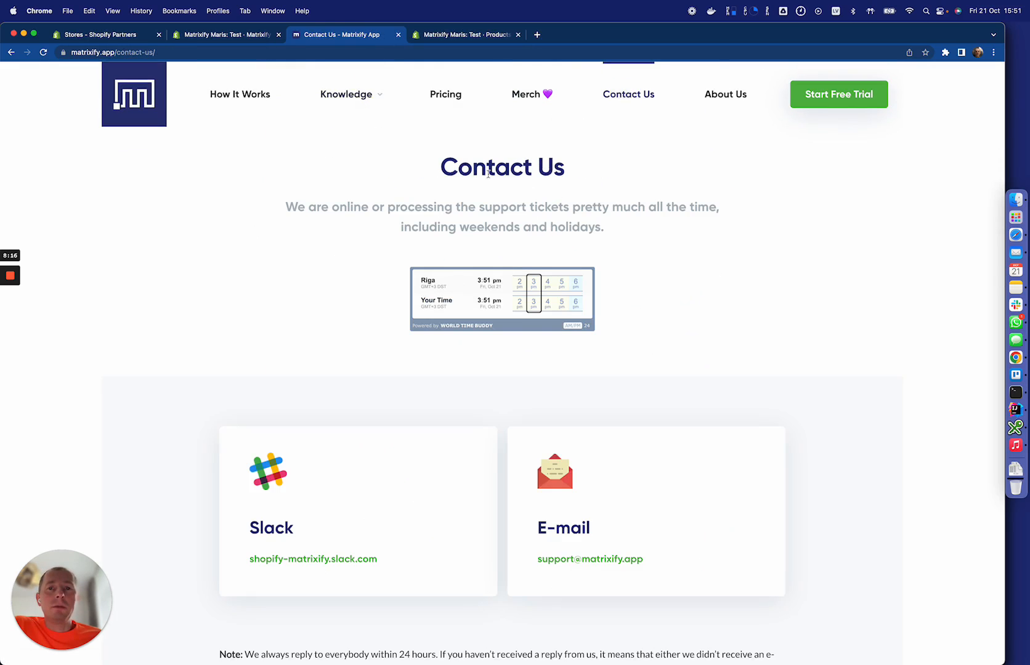
pyautogui.scroll(-3)
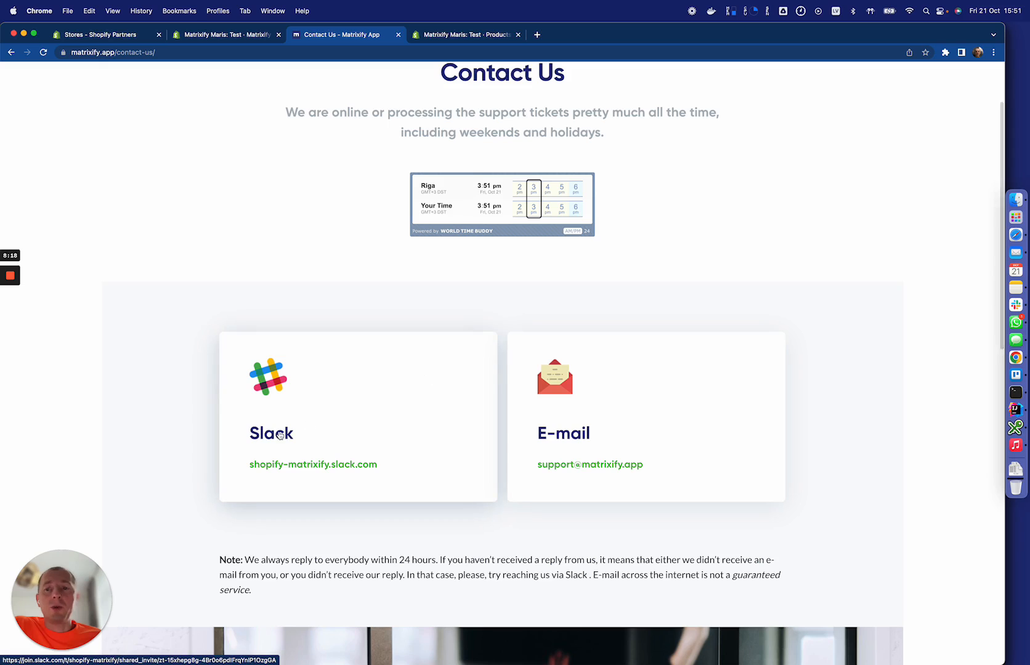
pyautogui.moveTo(534, 433)
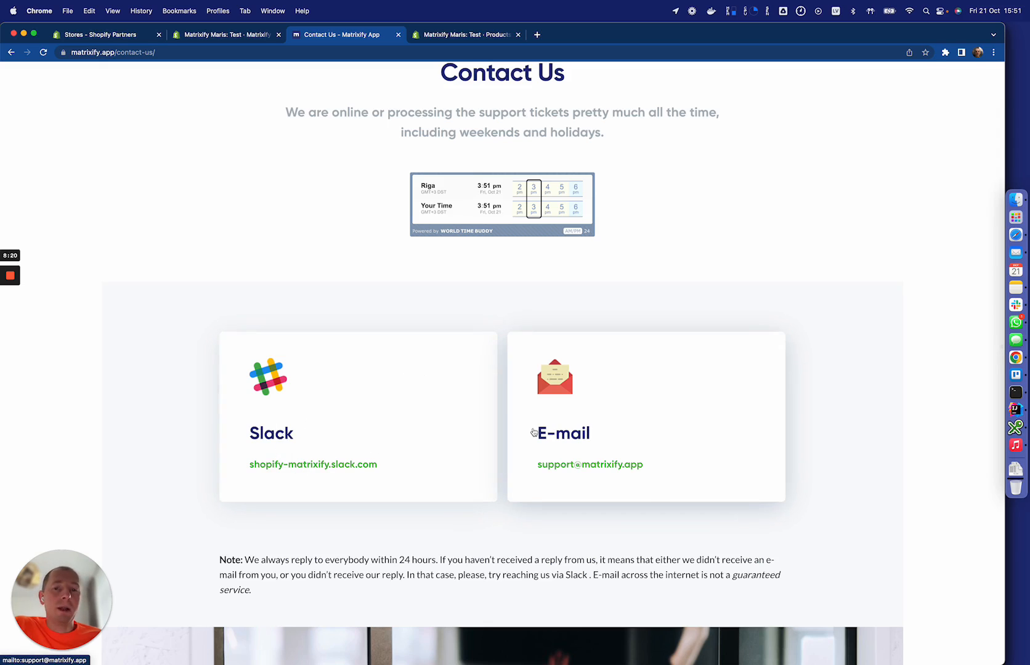
pyautogui.scroll(-3)
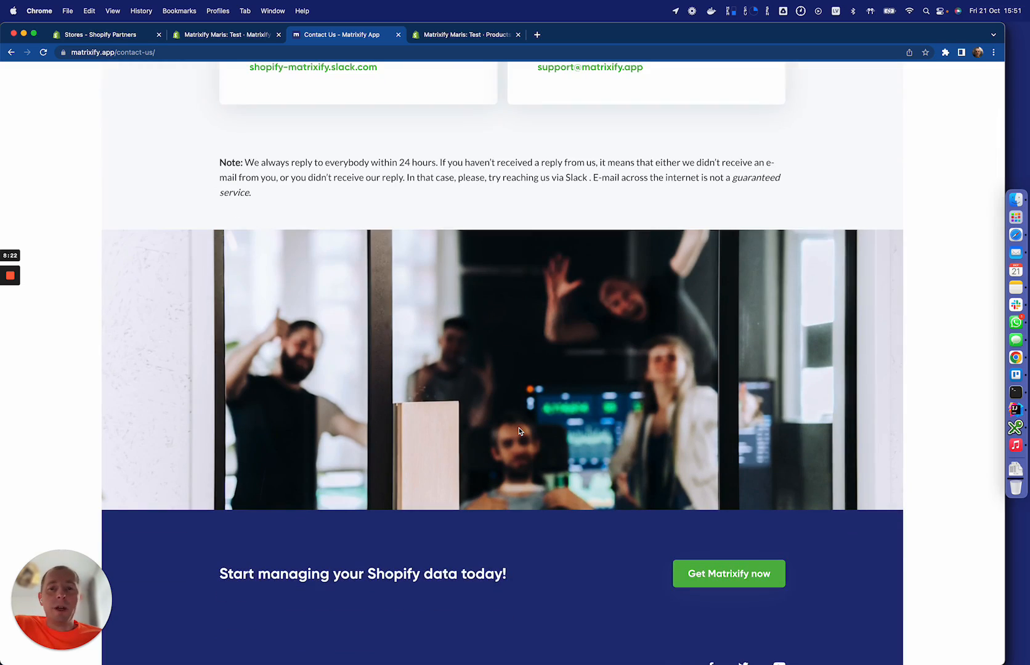